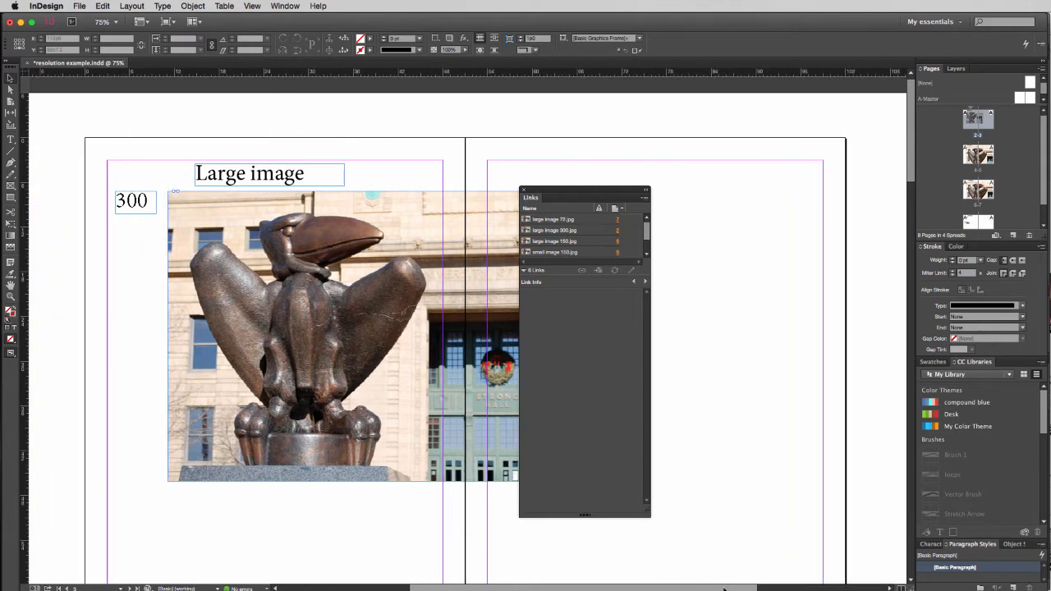
- Drag the Links panel rightward by its title bar so more of the large 300 photo shows
drag(585, 197, 634, 189)
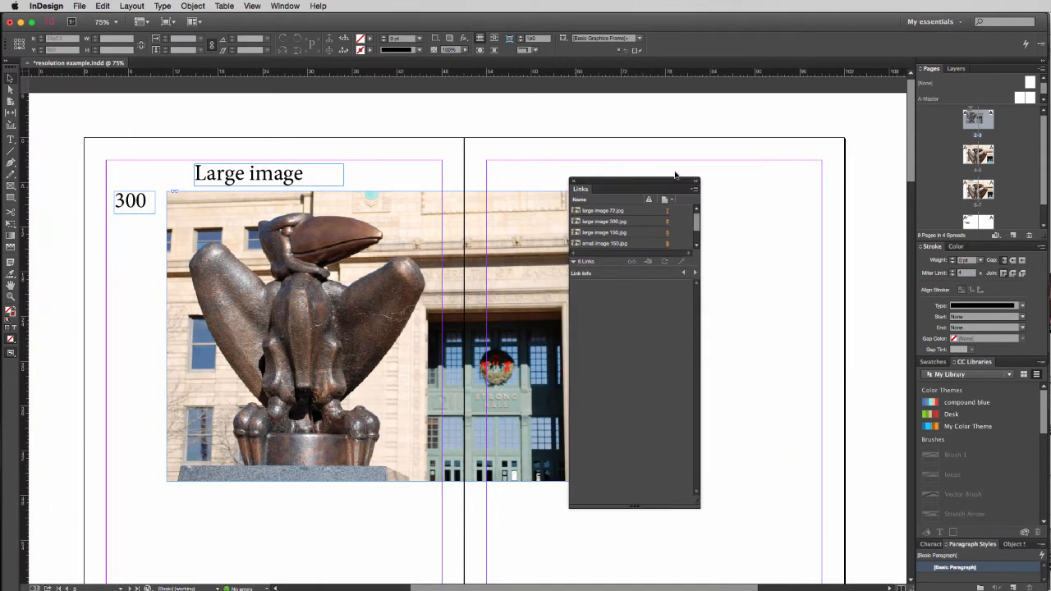
mouse_move(480, 146)
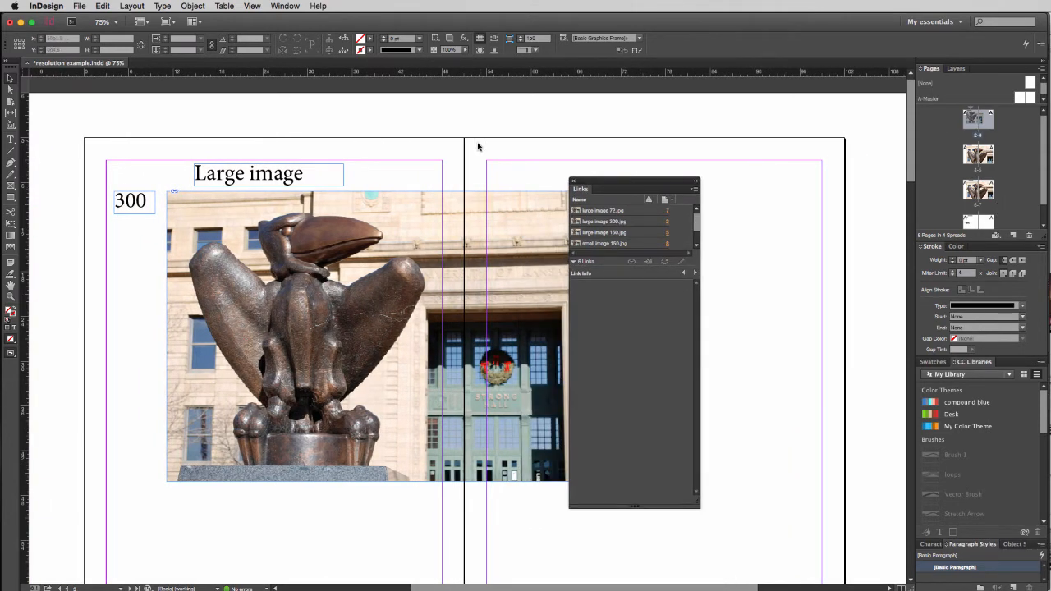
mouse_move(353, 184)
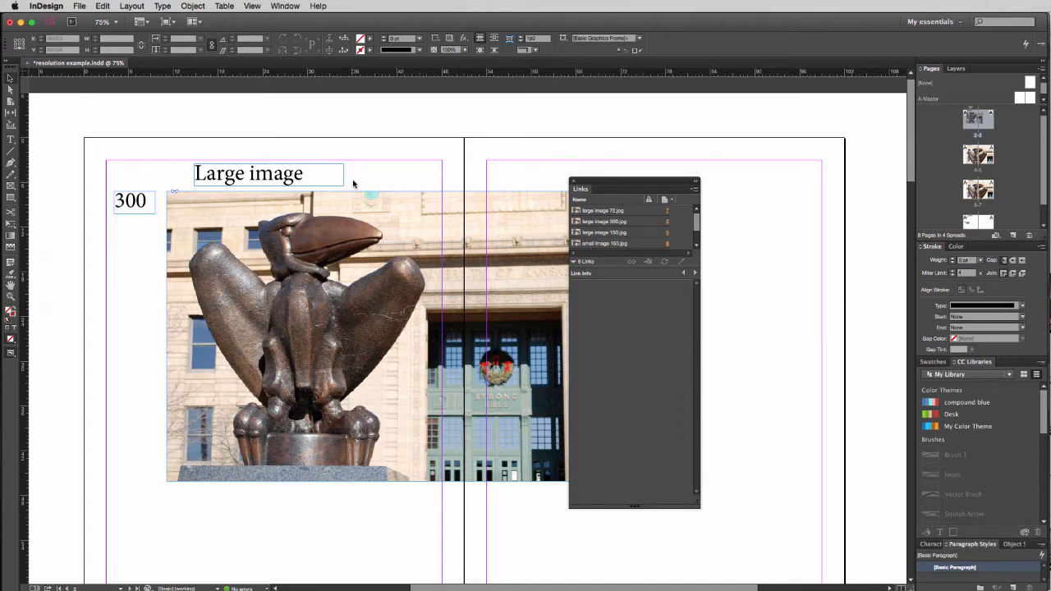
drag(634, 189, 713, 156)
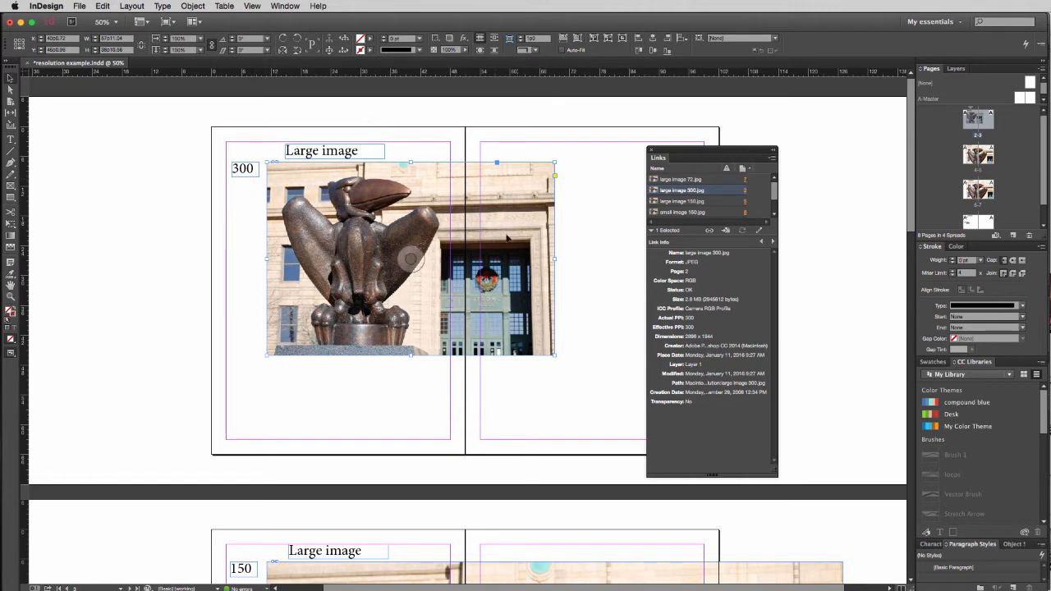
scroll(down, 3)
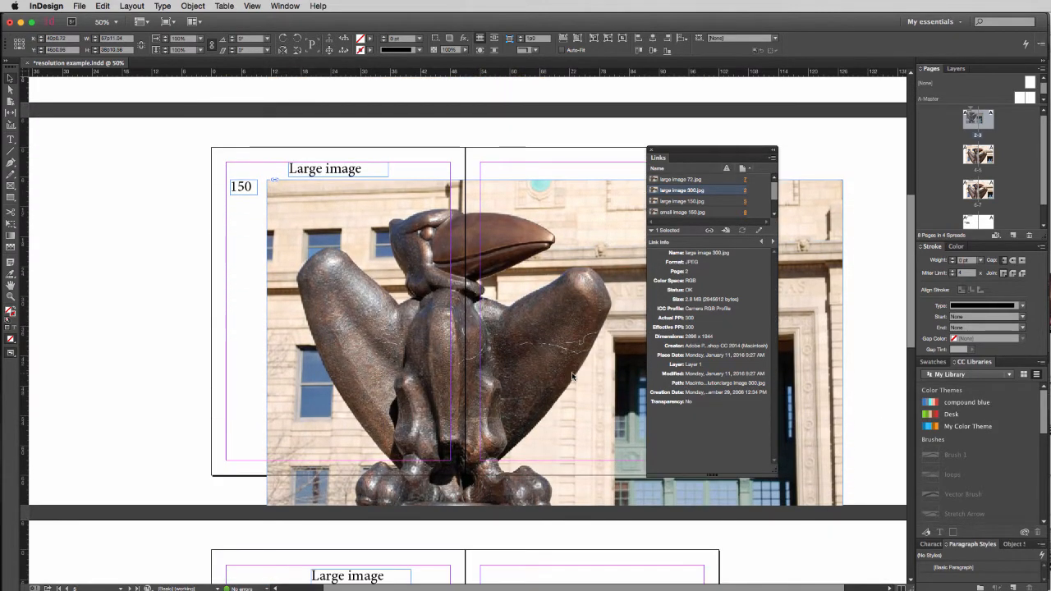
scroll(down, 3)
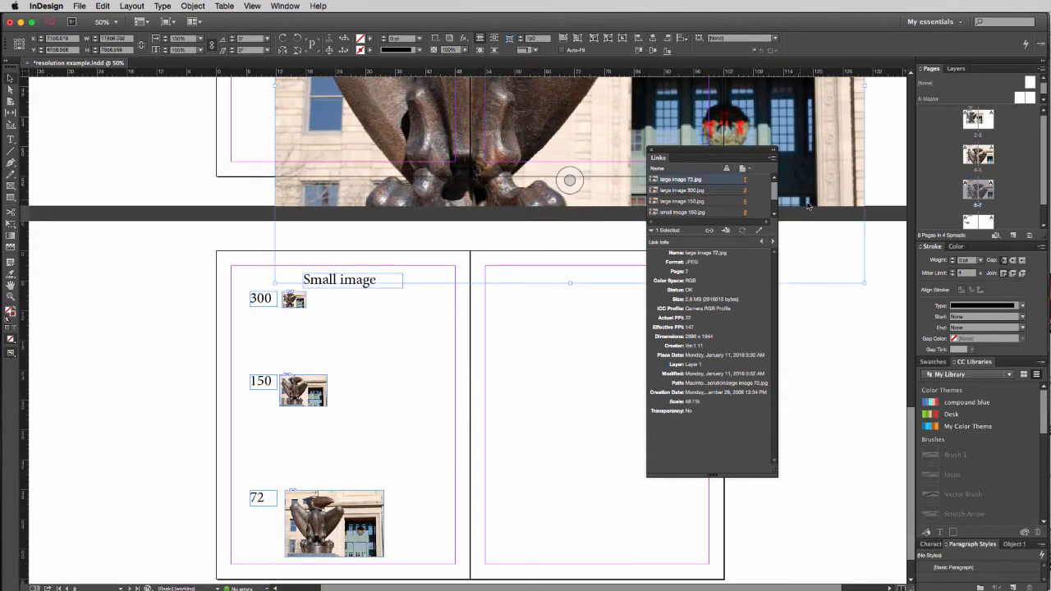
mouse_move(824, 159)
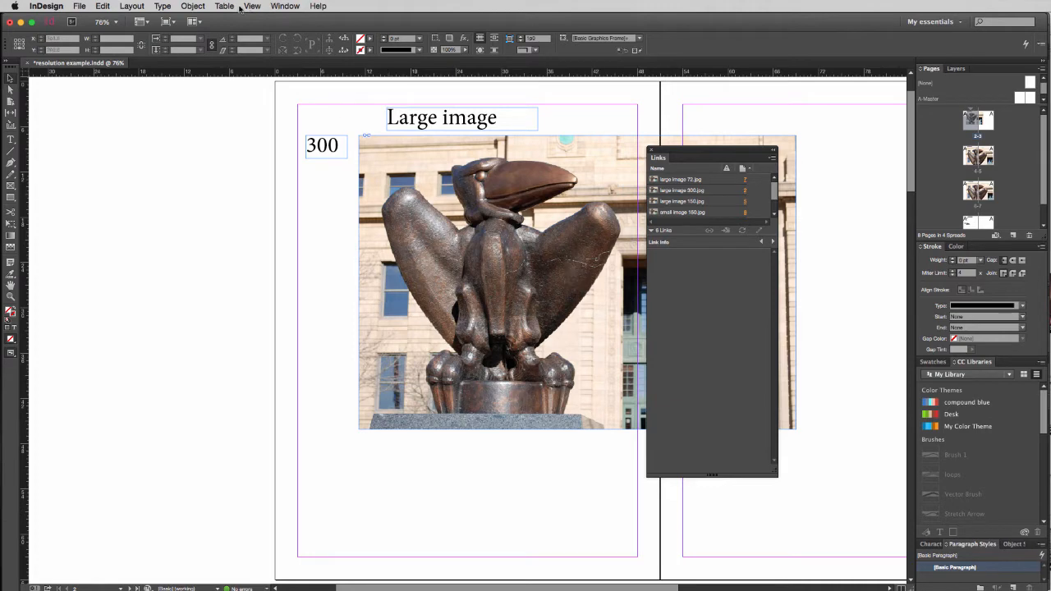
- Show the Large image 300 page at Actual Size (100%) via the View menu
click(253, 6)
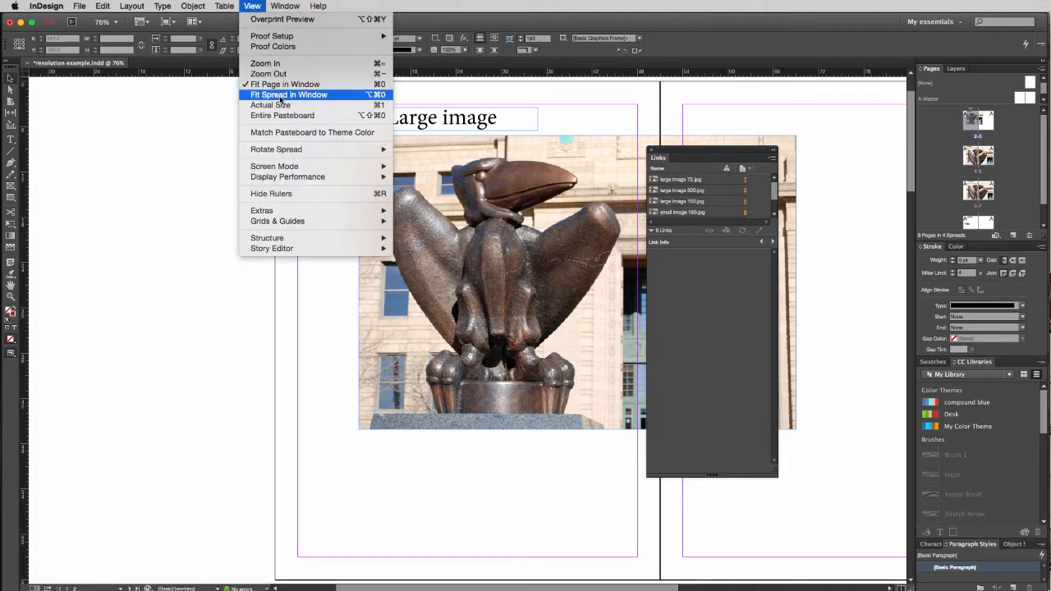
click(269, 106)
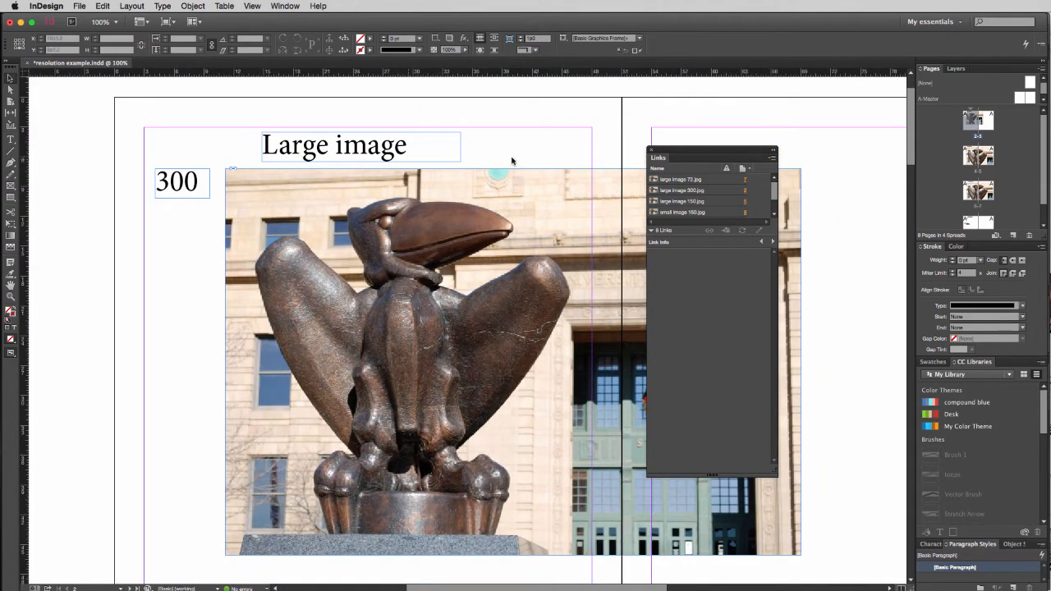
mouse_move(513, 361)
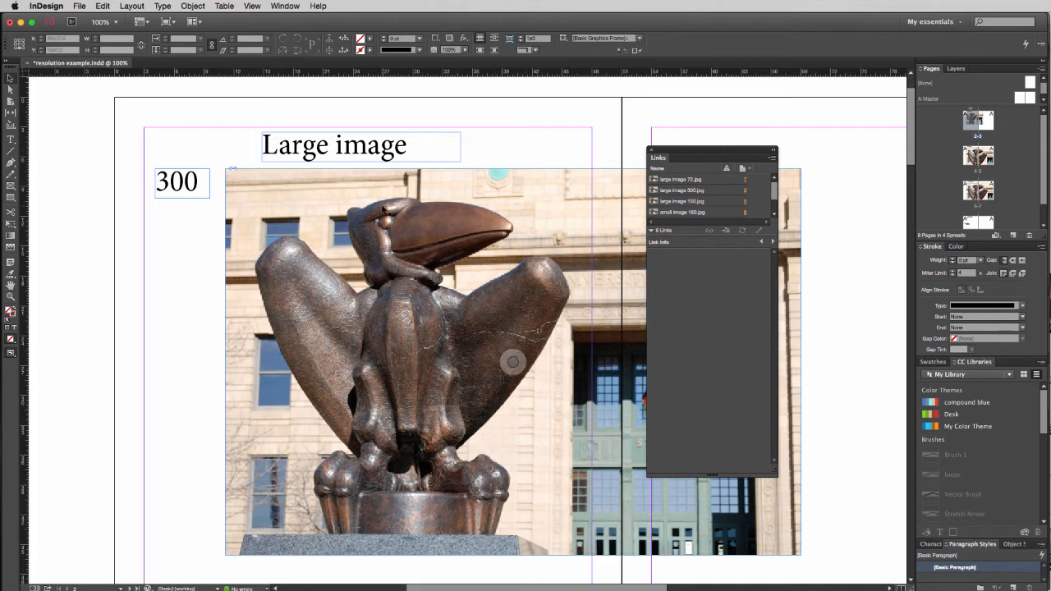
mouse_move(489, 292)
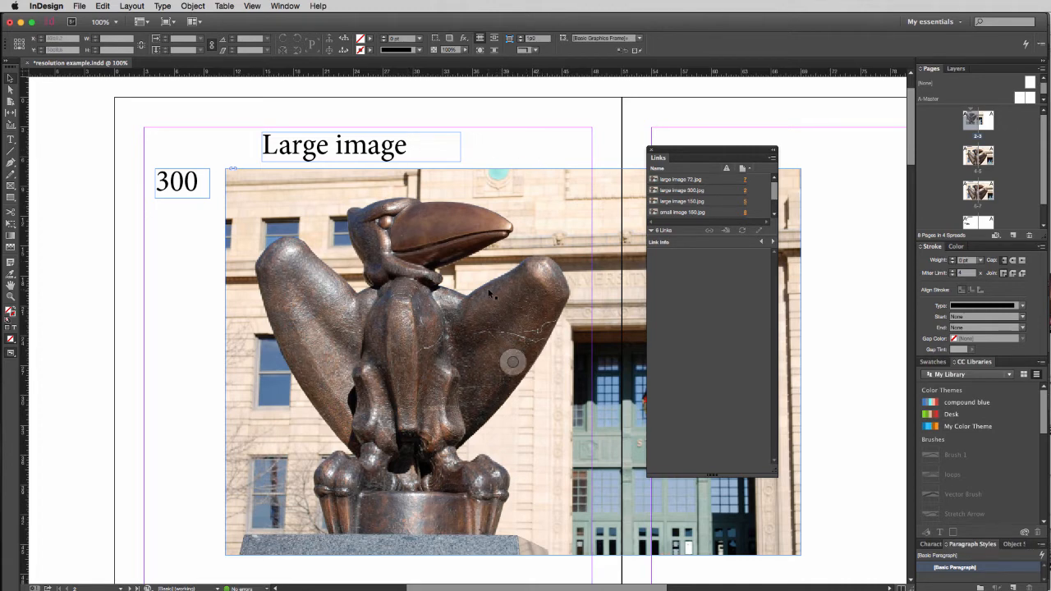
mouse_move(501, 283)
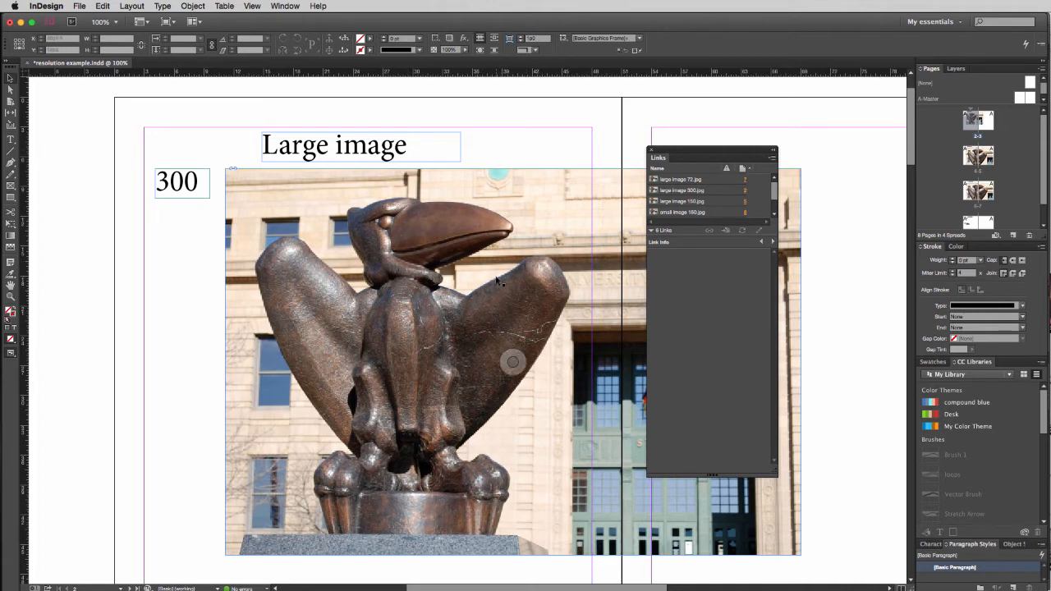
- Select the large 300 photo for its Link Info and confirm High Quality Display under Display Performance
click(681, 190)
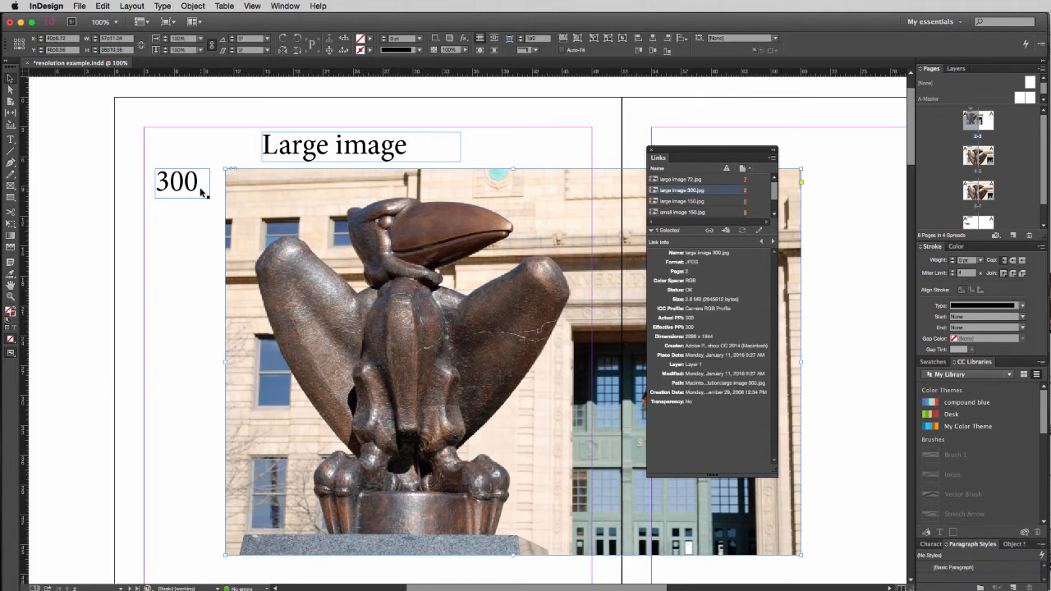
click(253, 6)
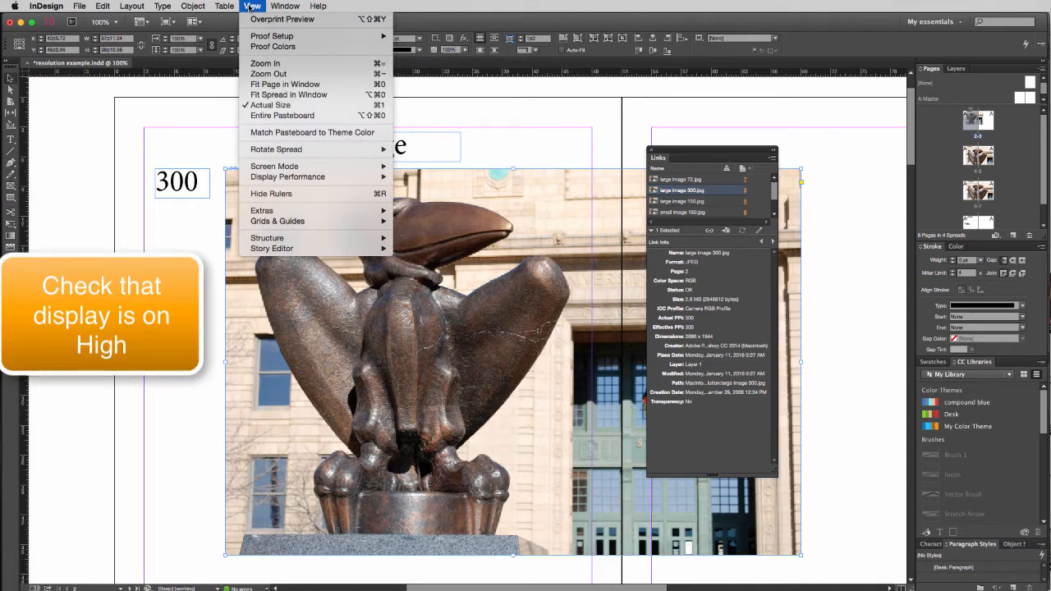
mouse_move(288, 177)
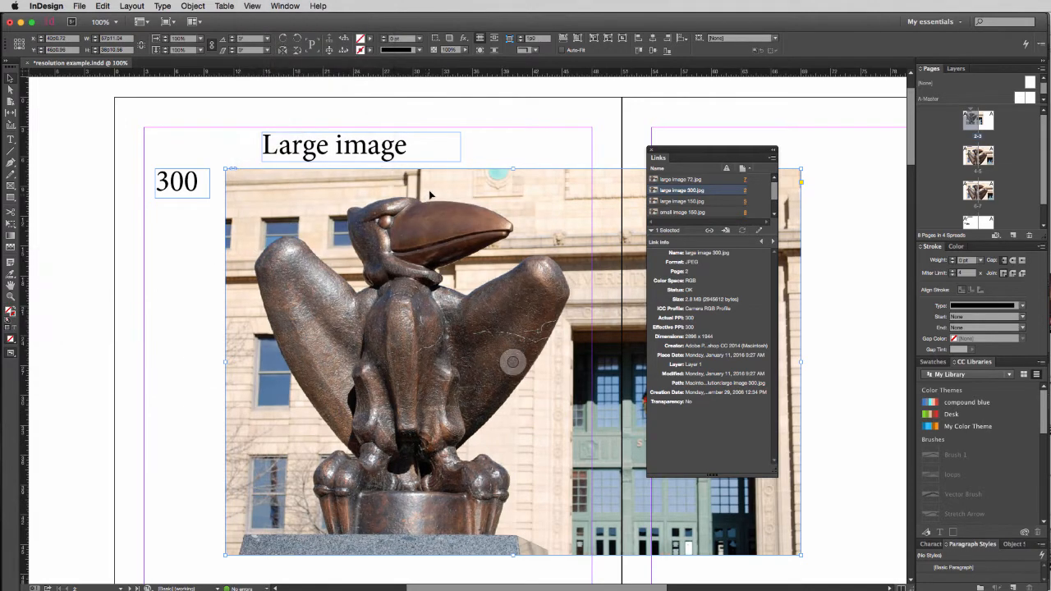
mouse_move(524, 240)
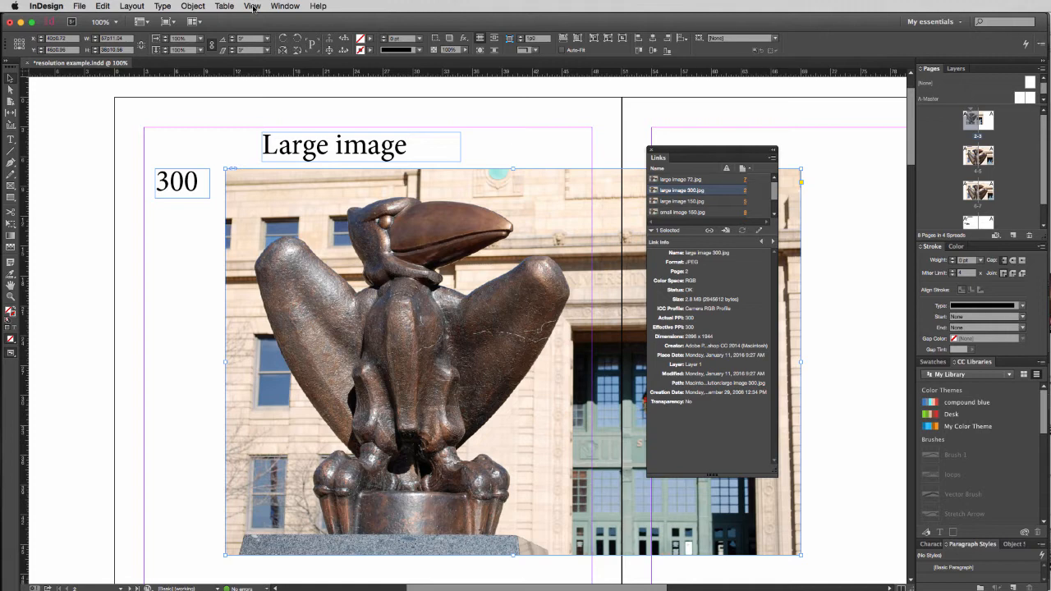
click(253, 7)
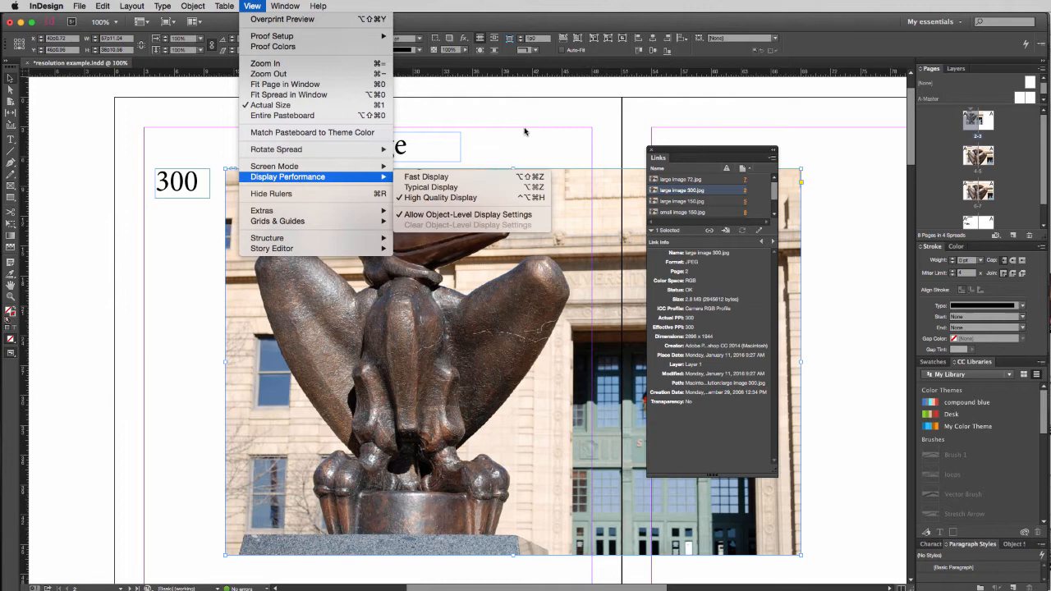
click(440, 197)
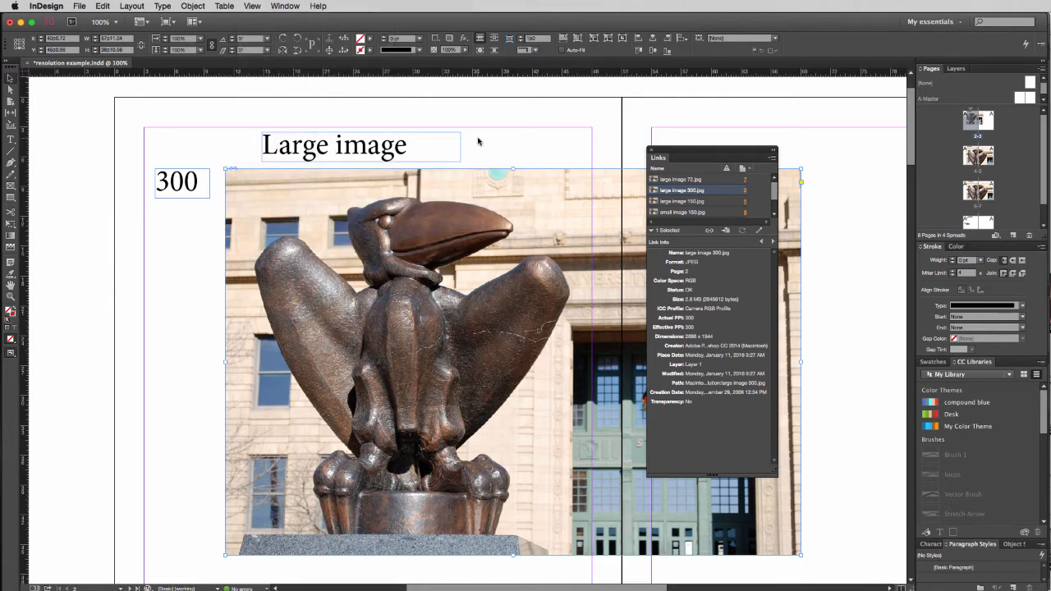
mouse_move(489, 183)
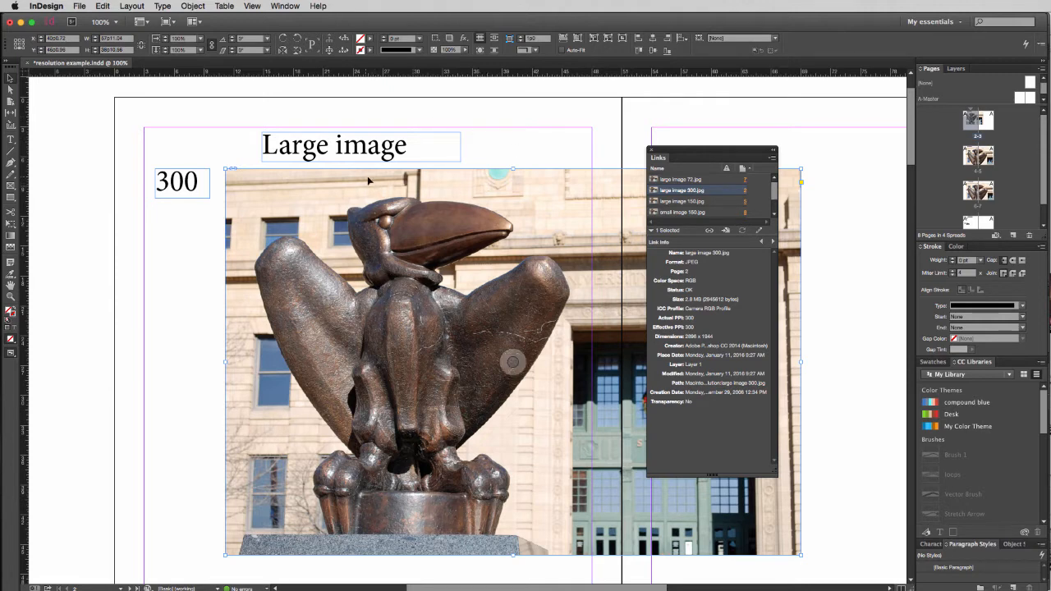
mouse_move(731, 179)
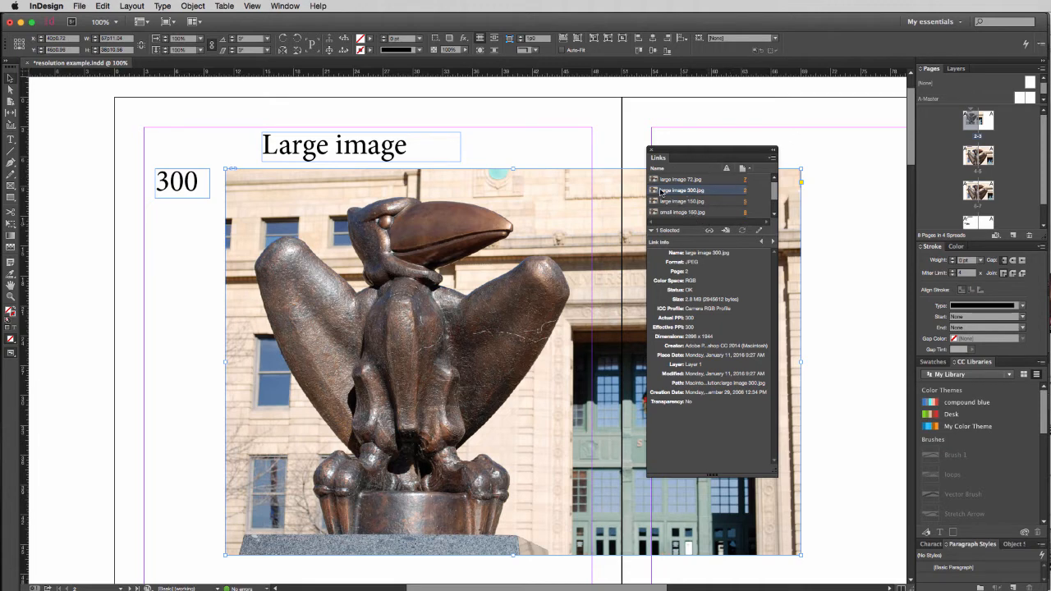
mouse_move(664, 191)
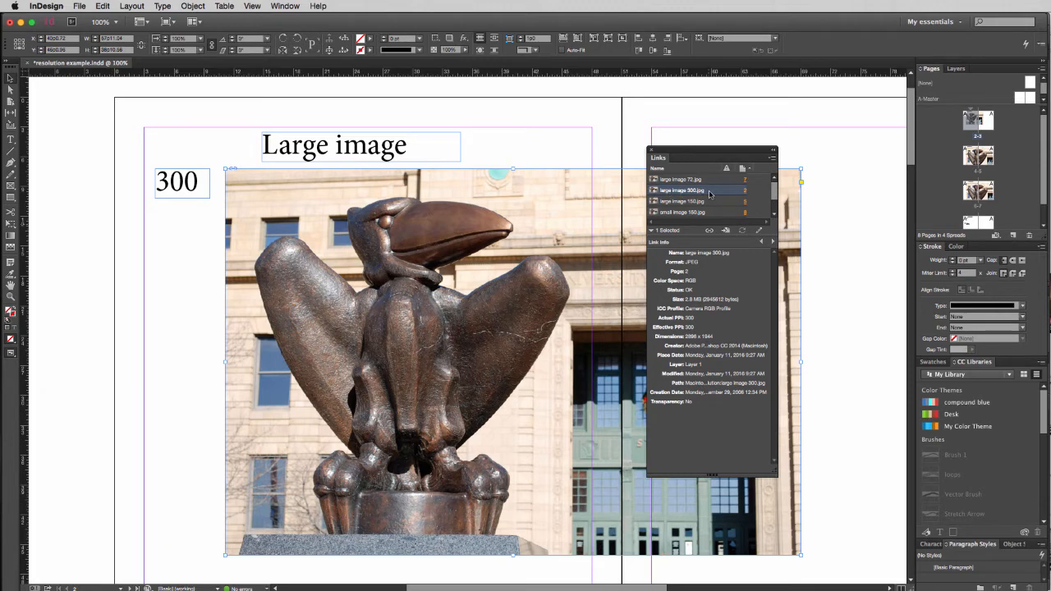
mouse_move(745, 192)
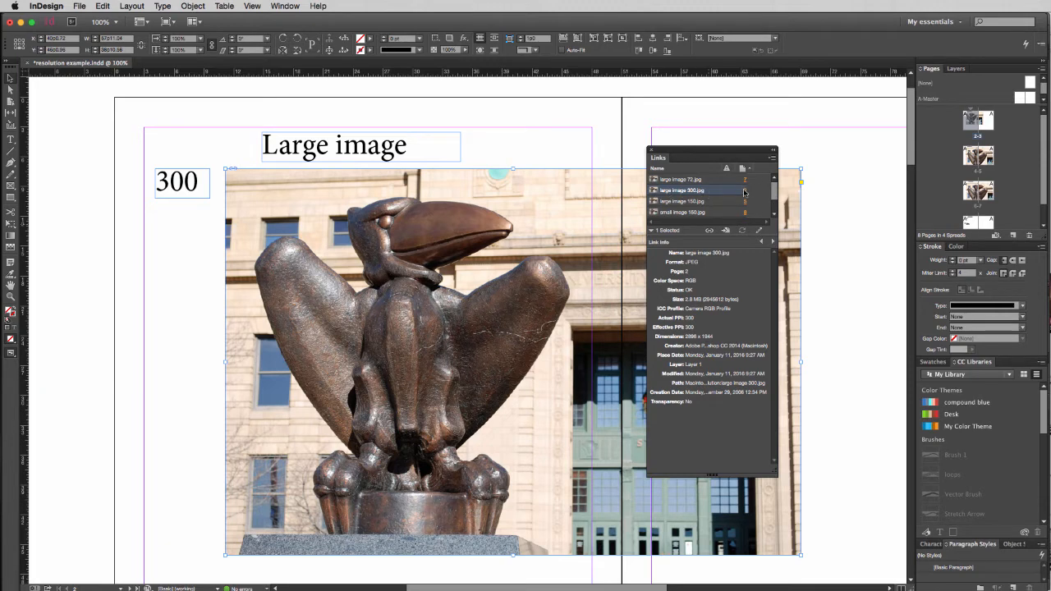
mouse_move(666, 241)
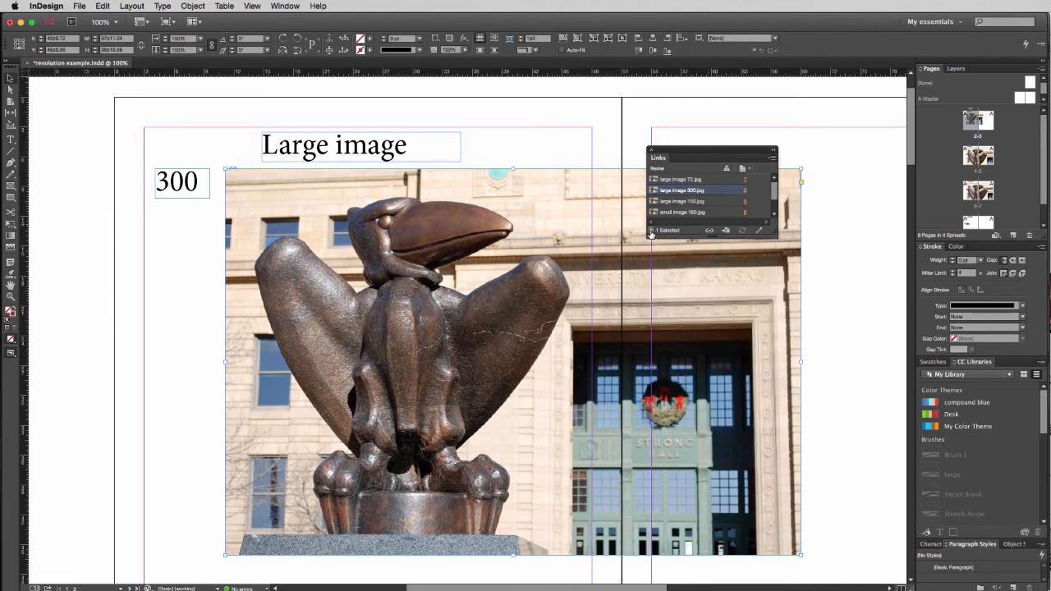
- Expand Link Info for large image 300.jpg to show actual and effective PPI
click(652, 230)
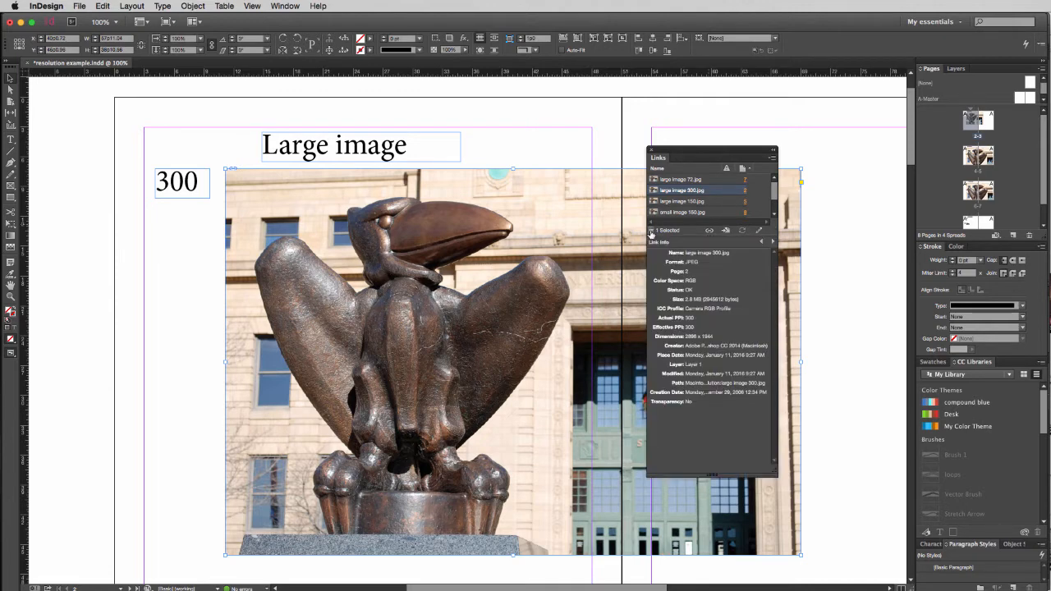
mouse_move(671, 319)
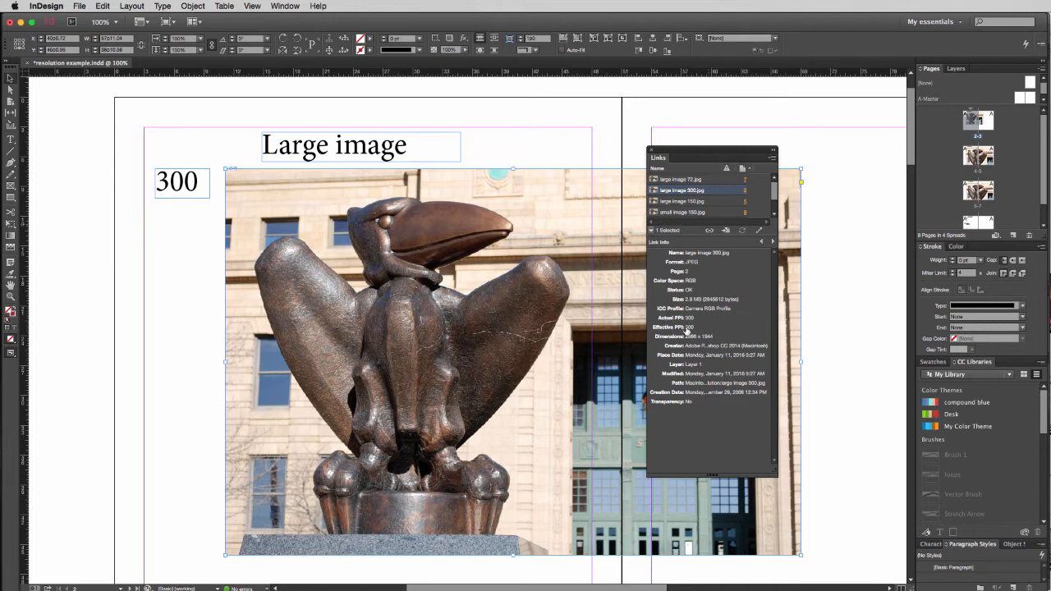
mouse_move(697, 326)
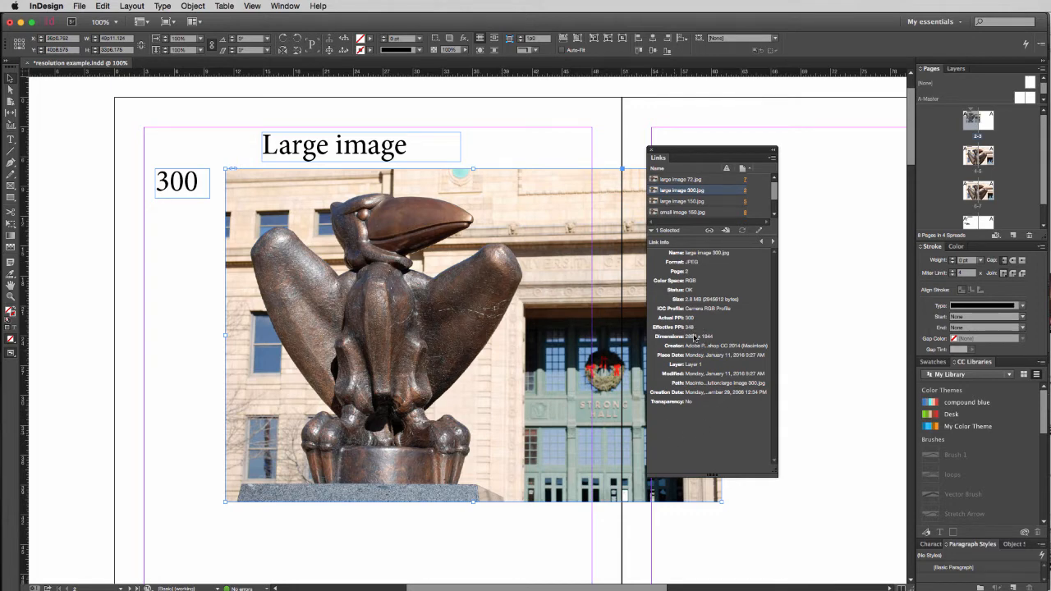
mouse_move(693, 336)
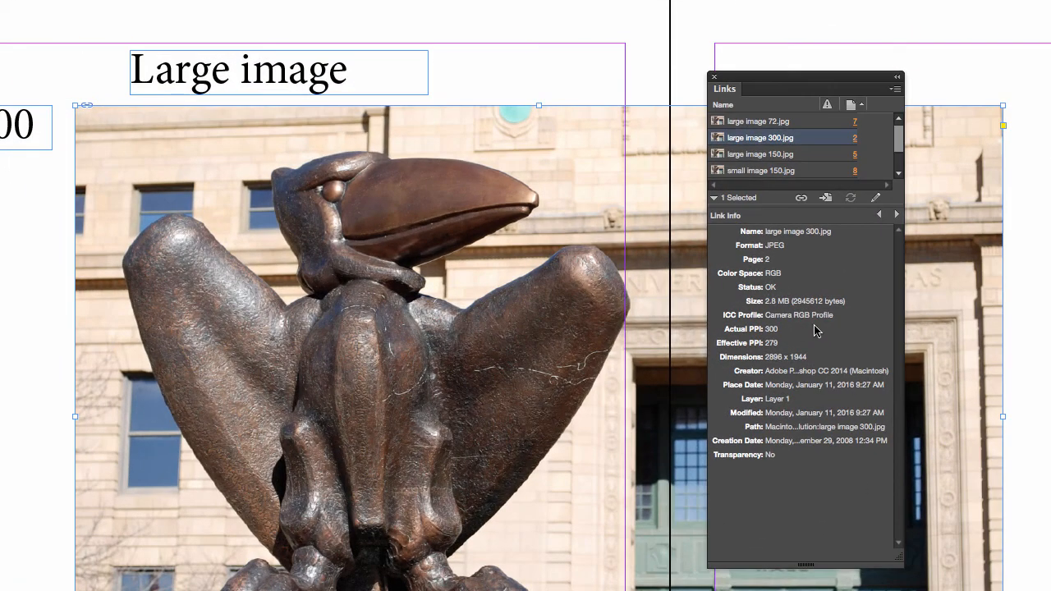
mouse_move(770, 340)
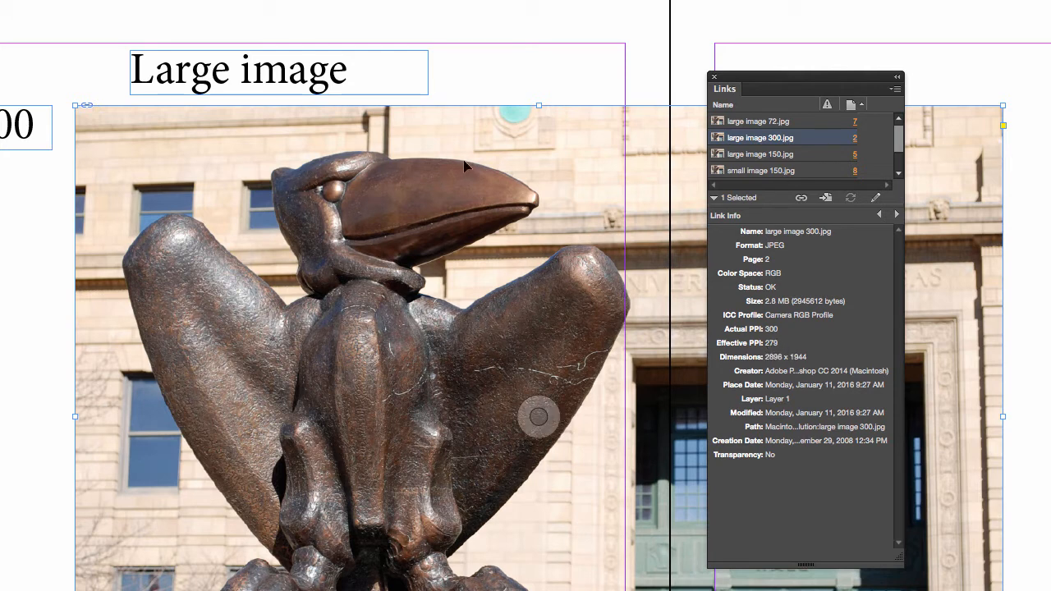
mouse_move(884, 326)
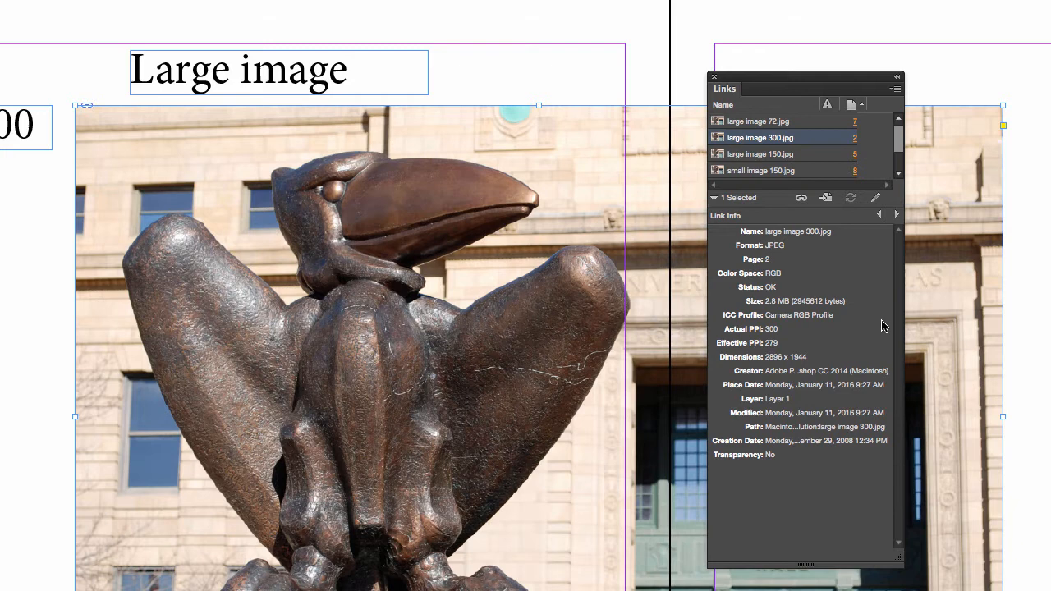
mouse_move(780, 345)
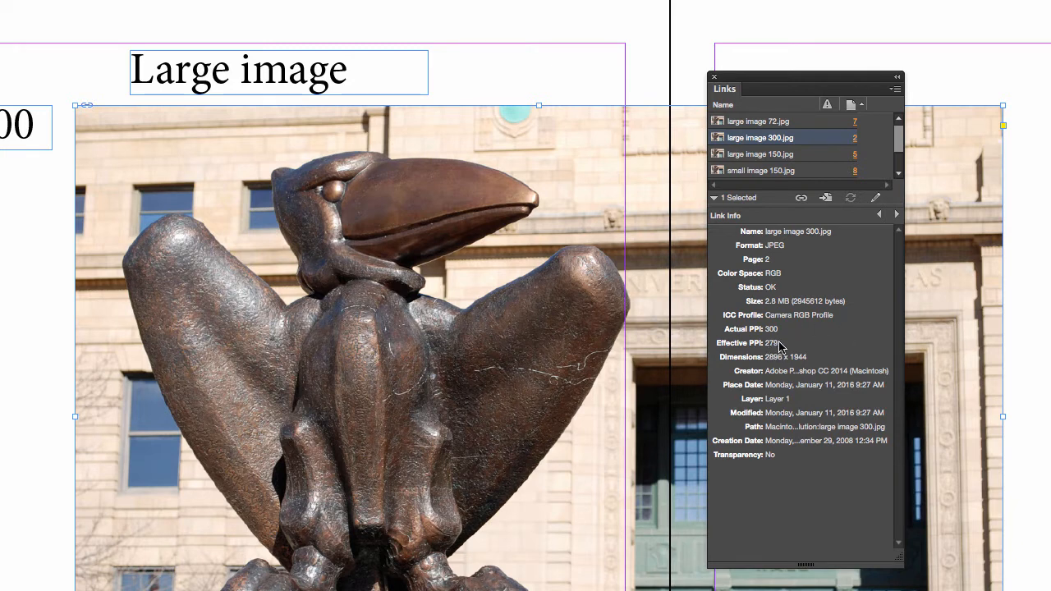
mouse_move(801, 353)
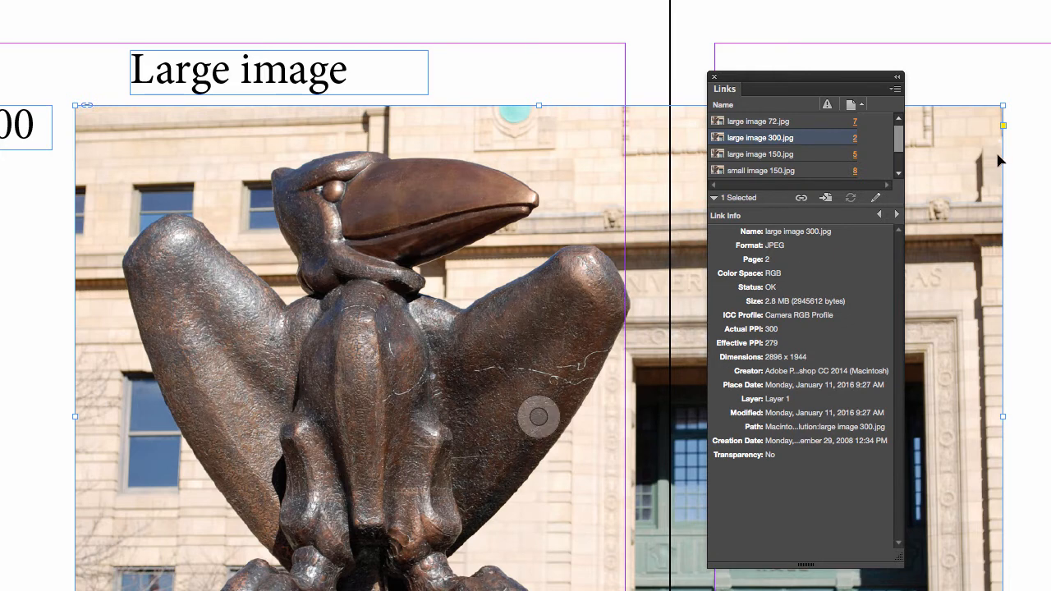
mouse_move(930, 243)
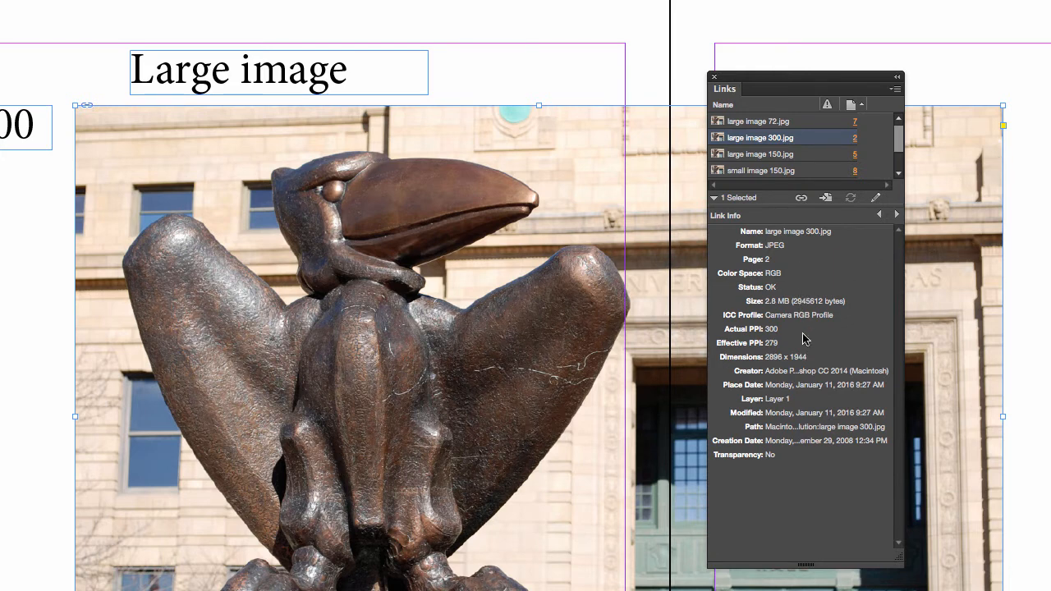
mouse_move(756, 349)
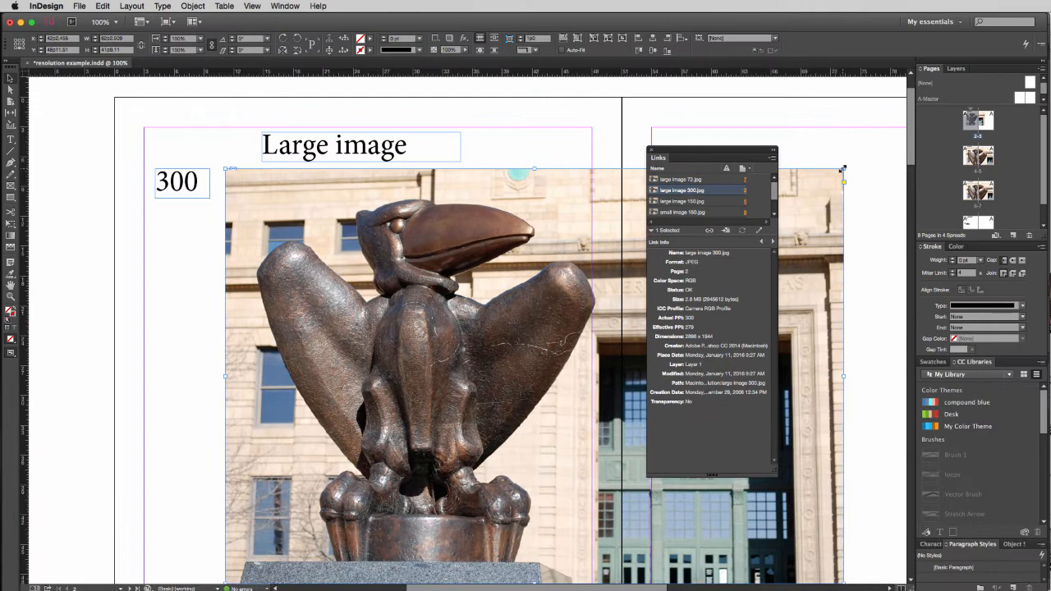
- Scale the large 300 photo's frame up from a corner handle, lowering its effective PPI
drag(844, 175, 836, 174)
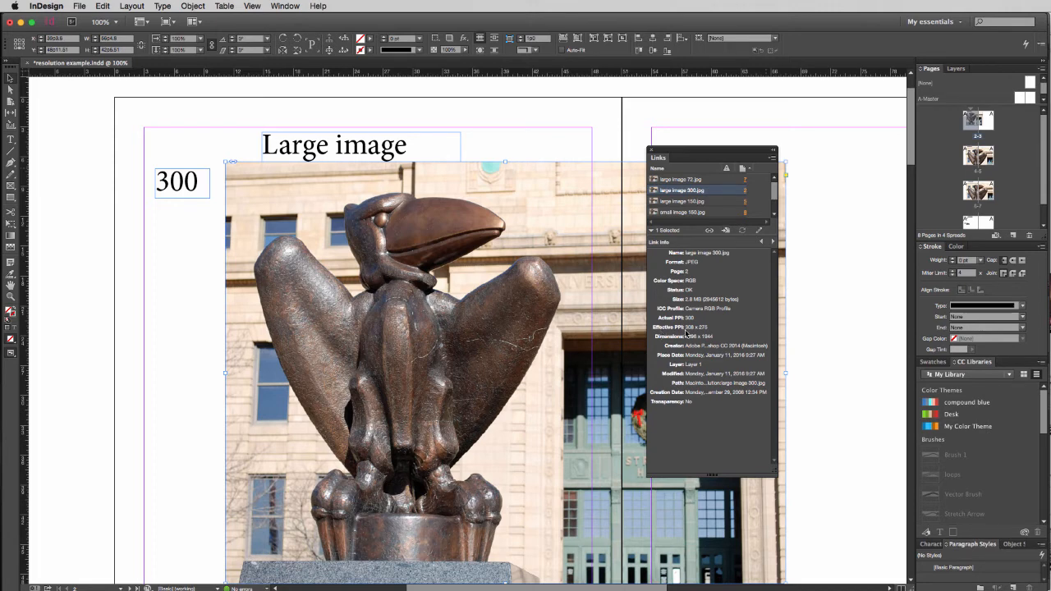
mouse_move(723, 347)
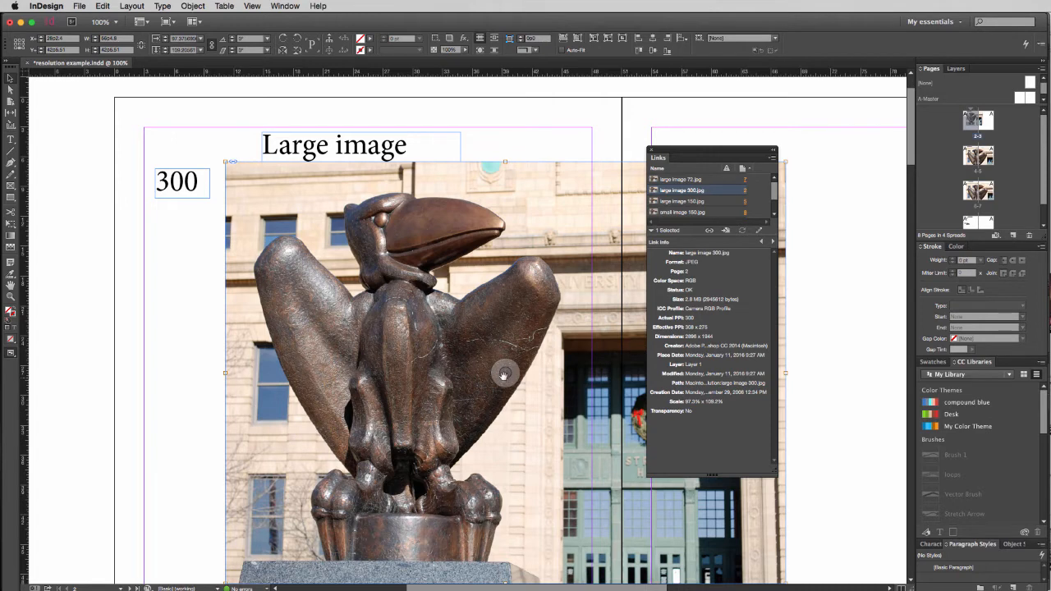
mouse_move(233, 167)
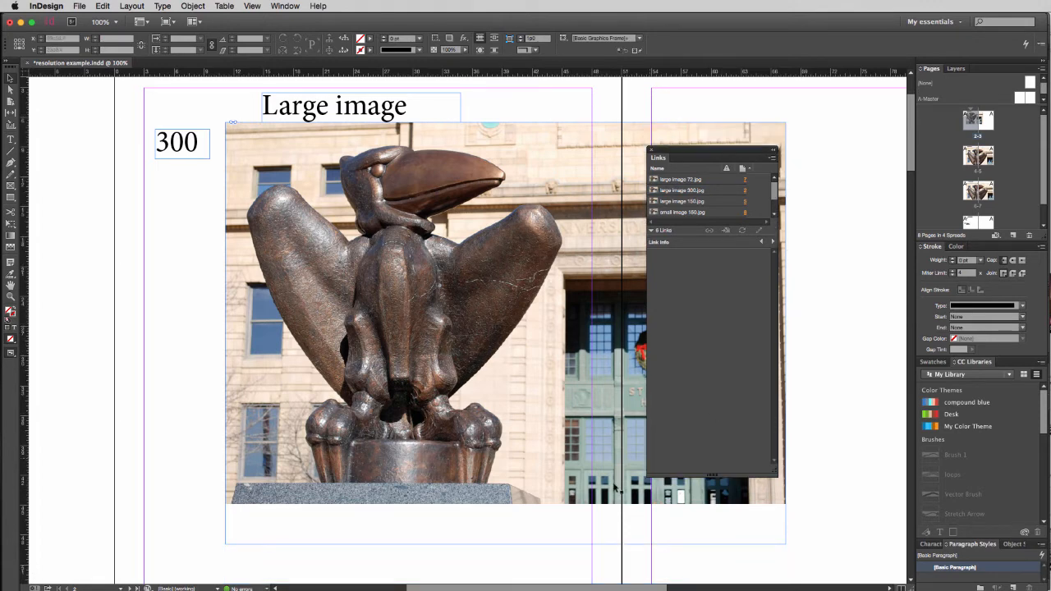
- From the large 300 photo, navigate via the 150 page to the large image 72 page
click(506, 332)
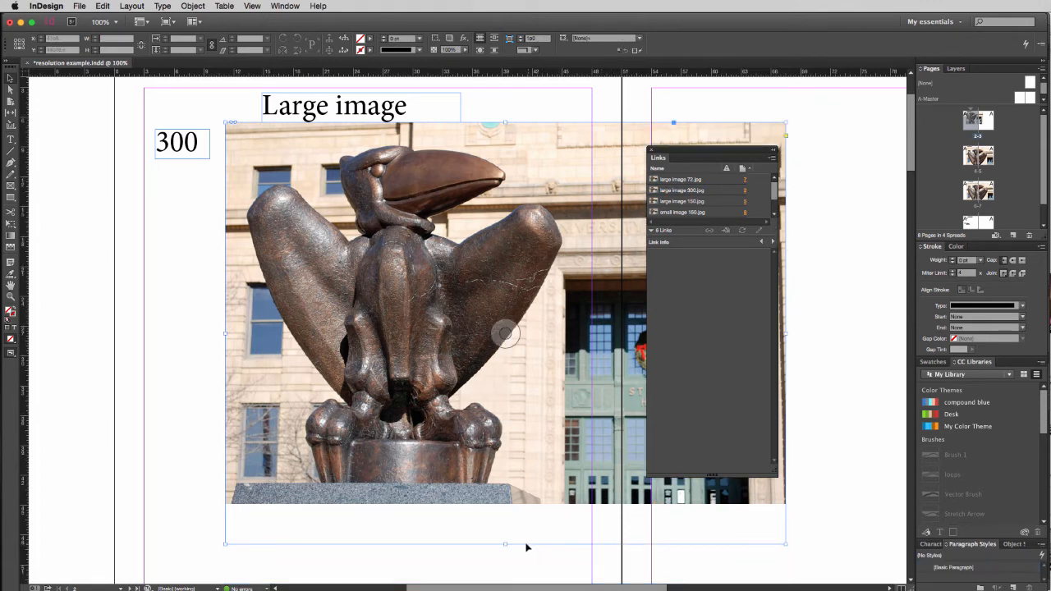
click(681, 191)
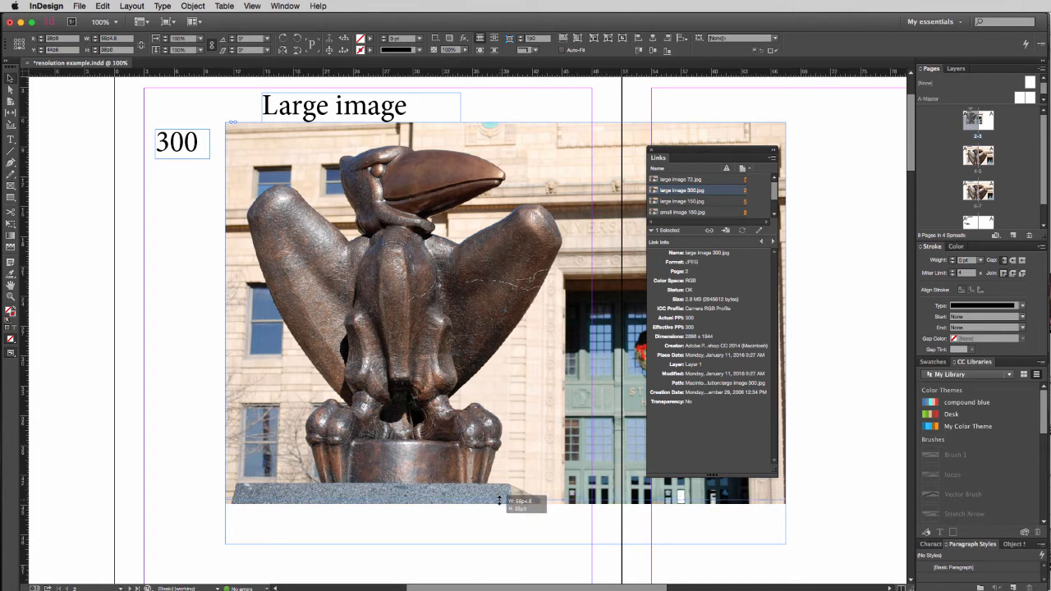
click(496, 529)
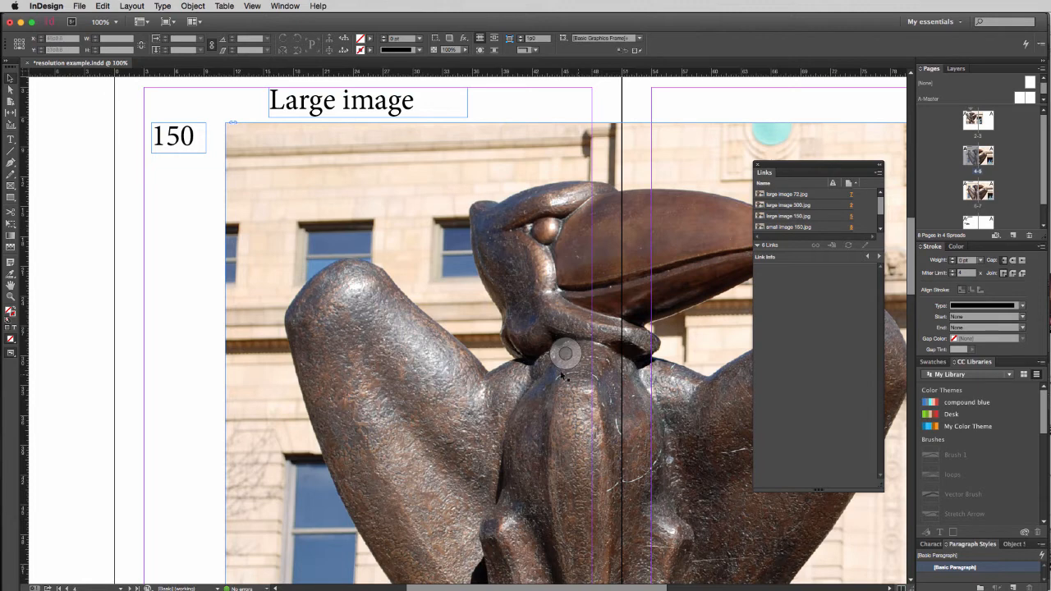
mouse_move(657, 424)
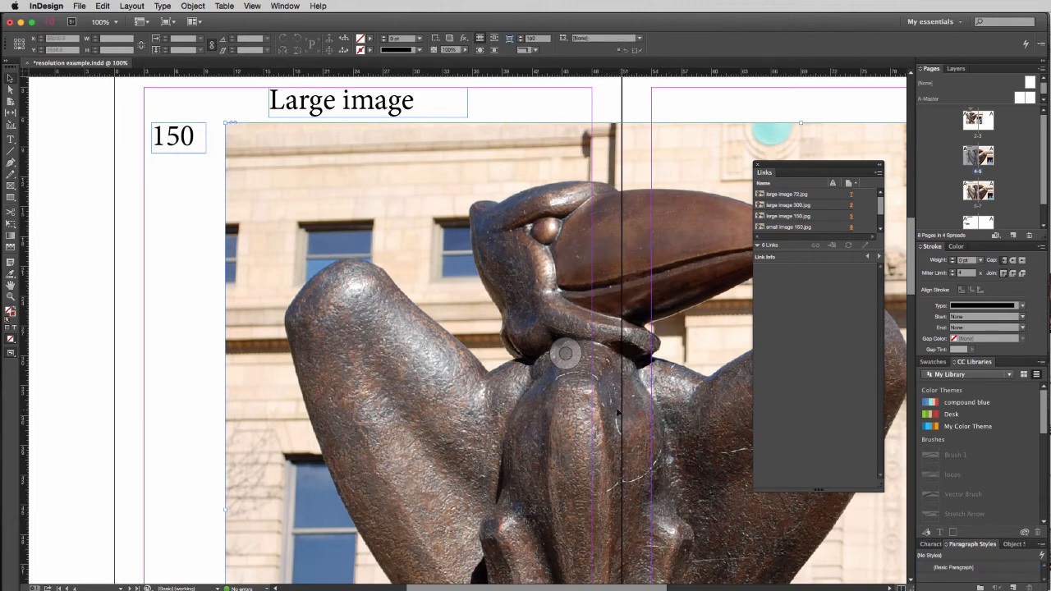
click(789, 216)
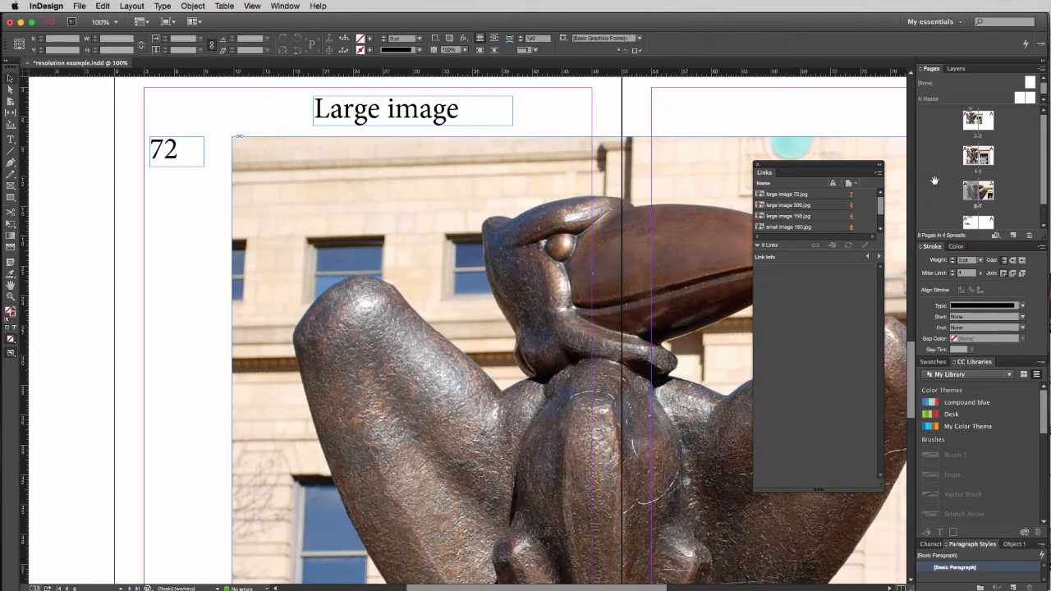
click(789, 194)
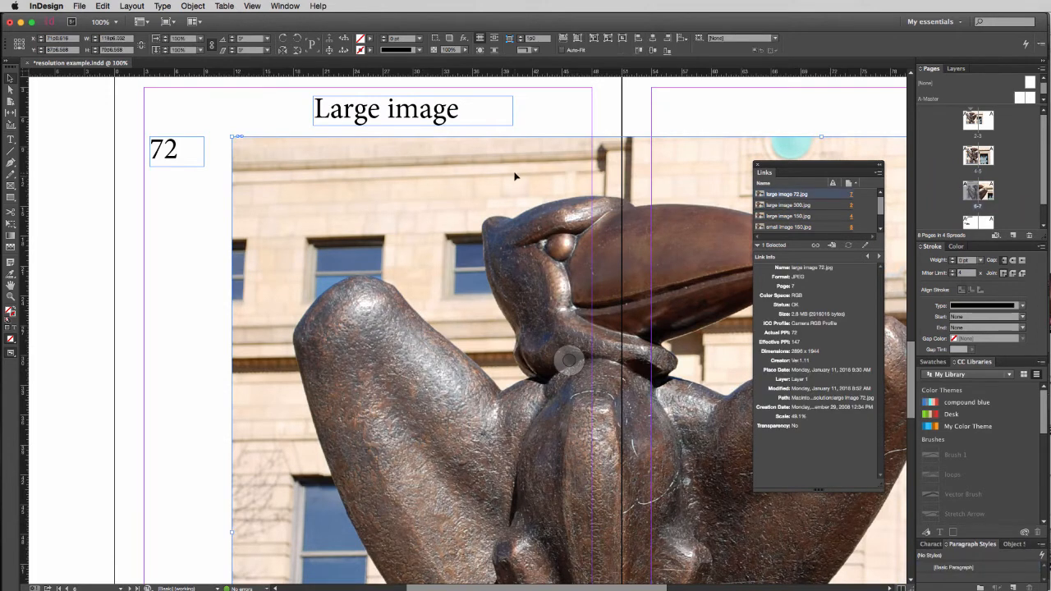
mouse_move(813, 331)
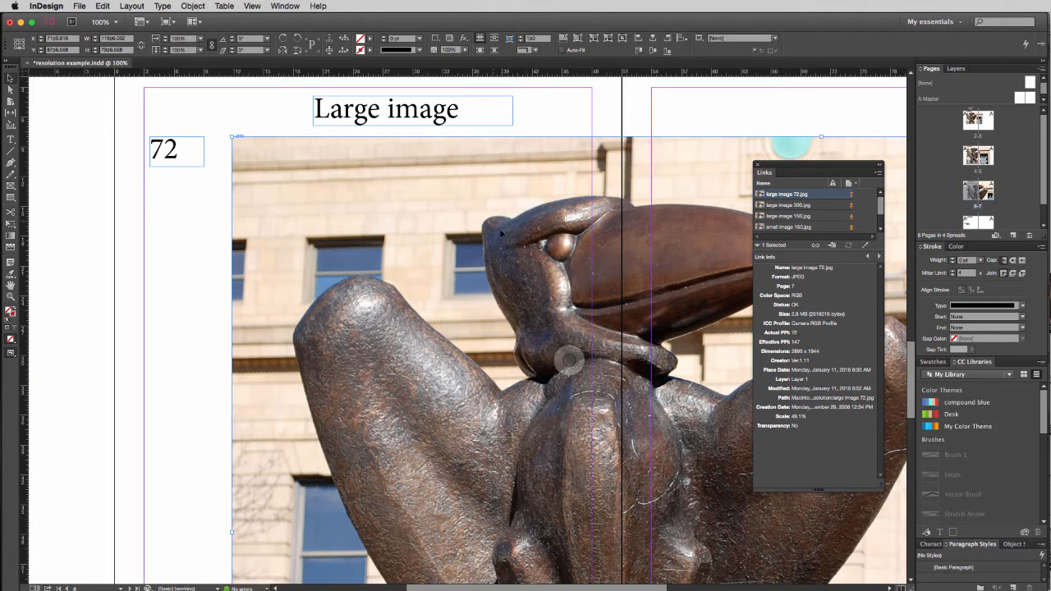
mouse_move(391, 279)
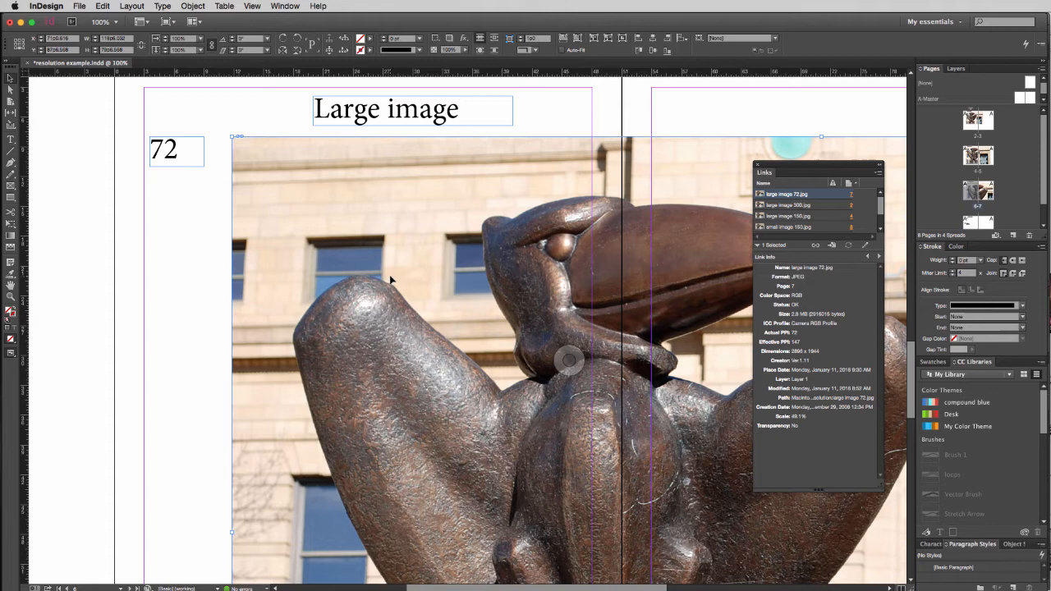
mouse_move(739, 381)
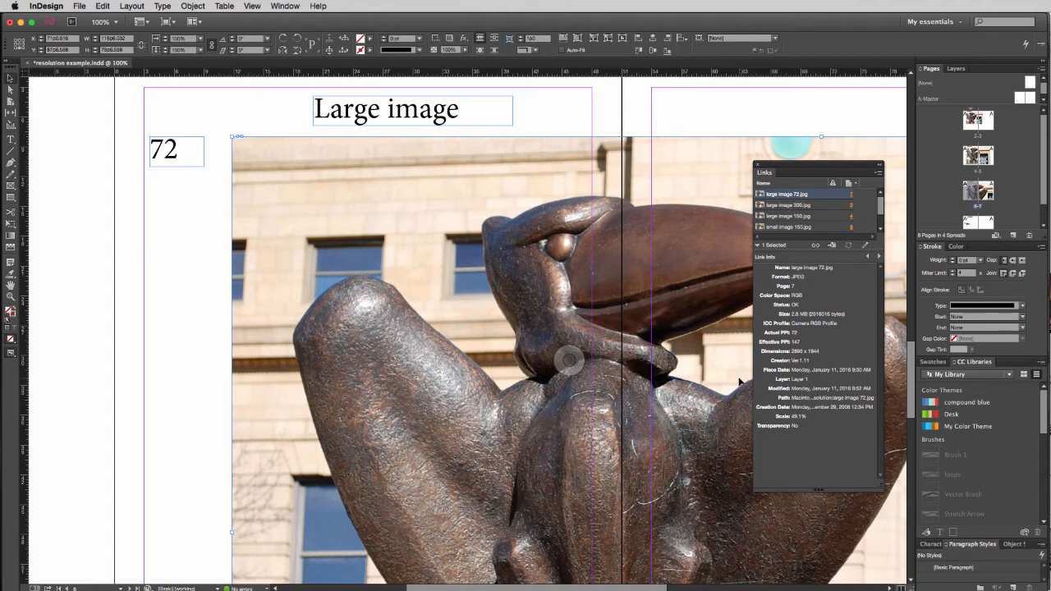
mouse_move(657, 230)
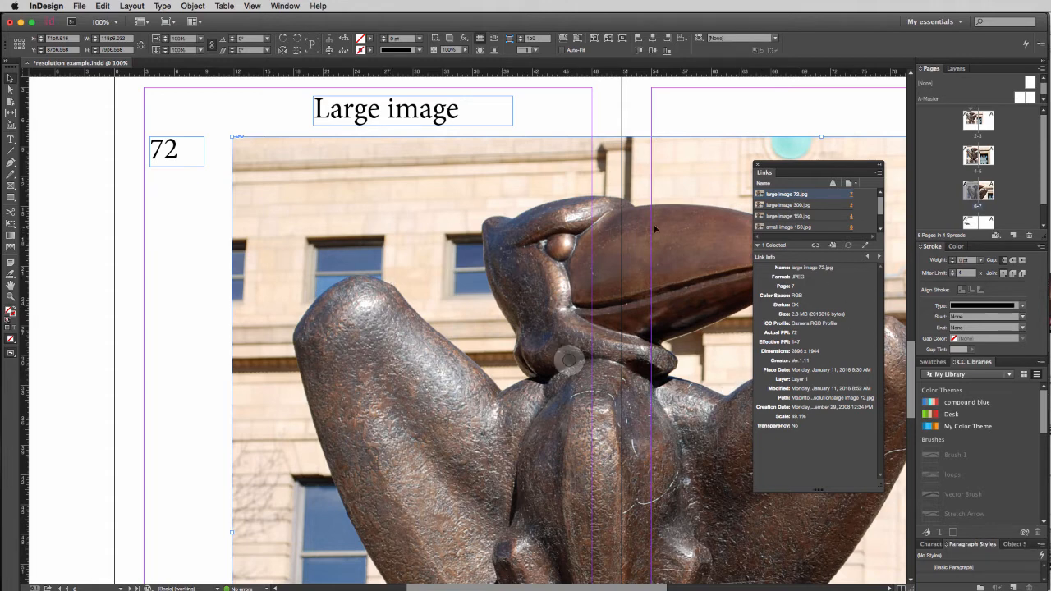
click(105, 23)
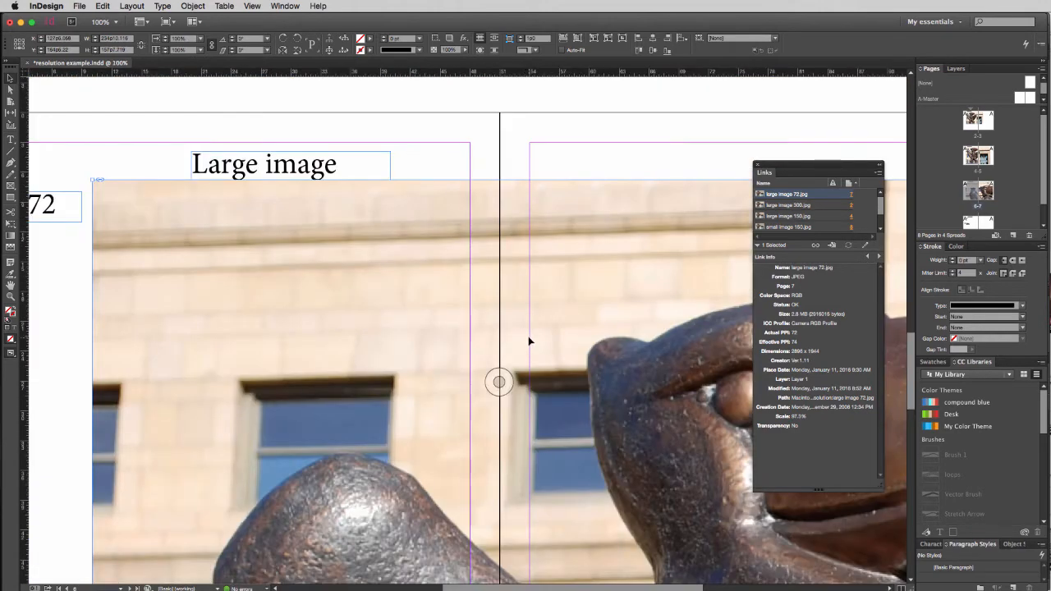
mouse_move(595, 386)
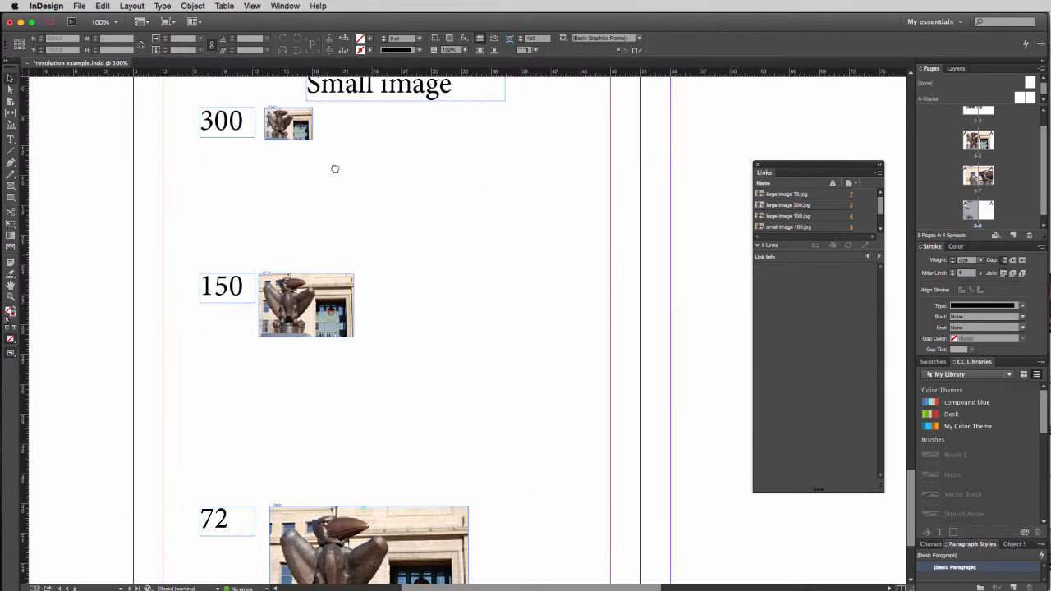
- Scroll up to the Small image page with the 300, 150 and 72 thumbnails
scroll(up, 3)
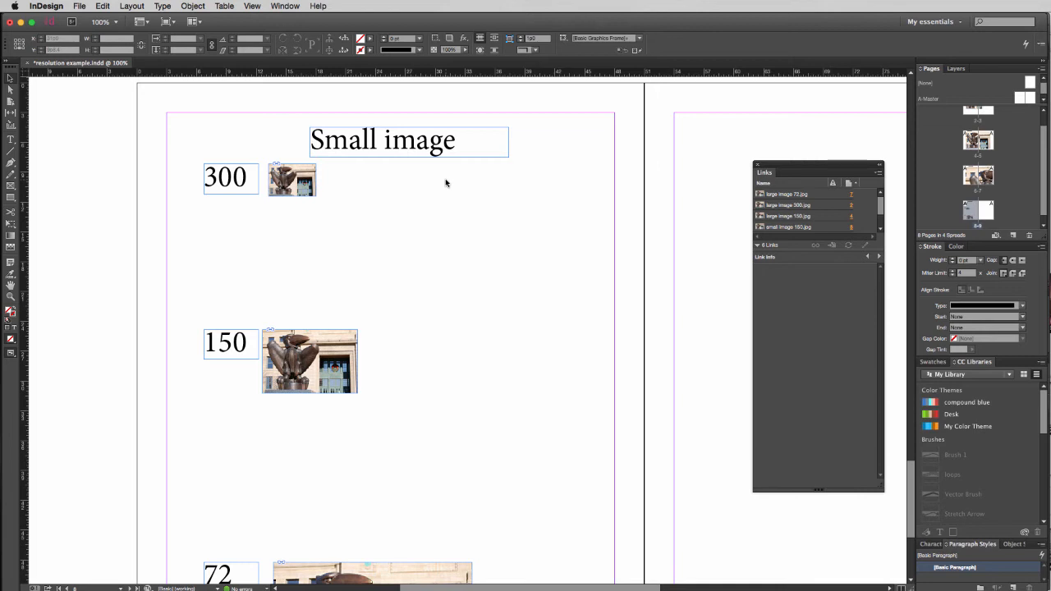
mouse_move(345, 171)
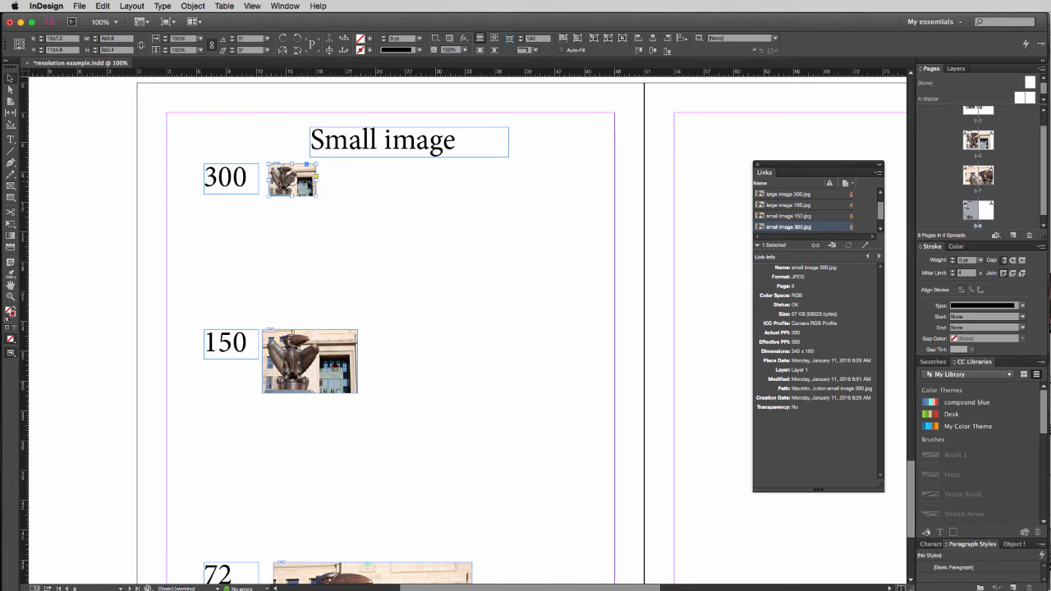
mouse_move(369, 191)
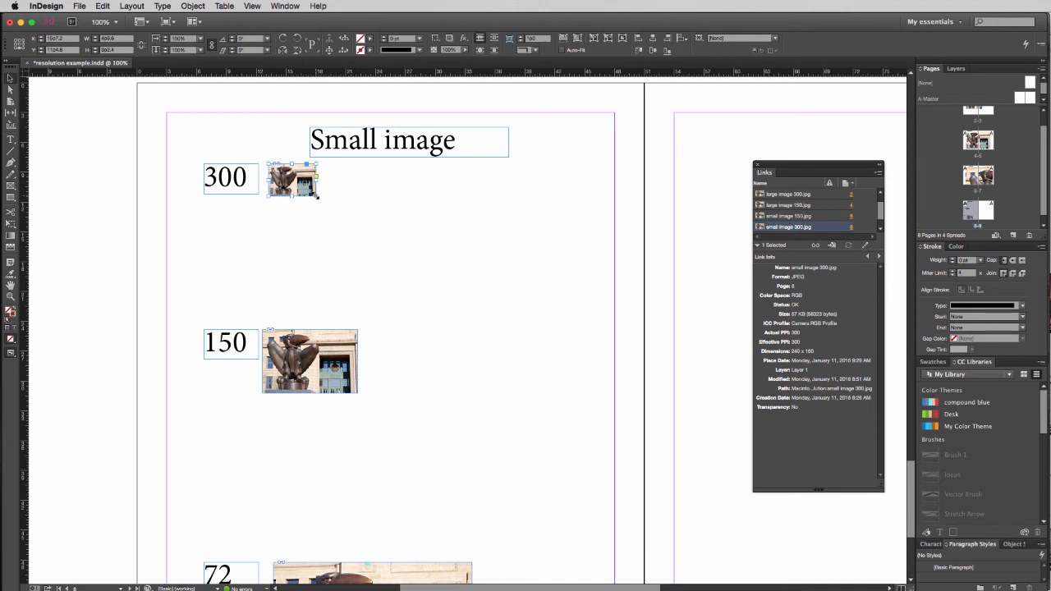
- Scale the 300 PPI small photo and its frame up proportionally below the Small image heading
drag(316, 194, 485, 304)
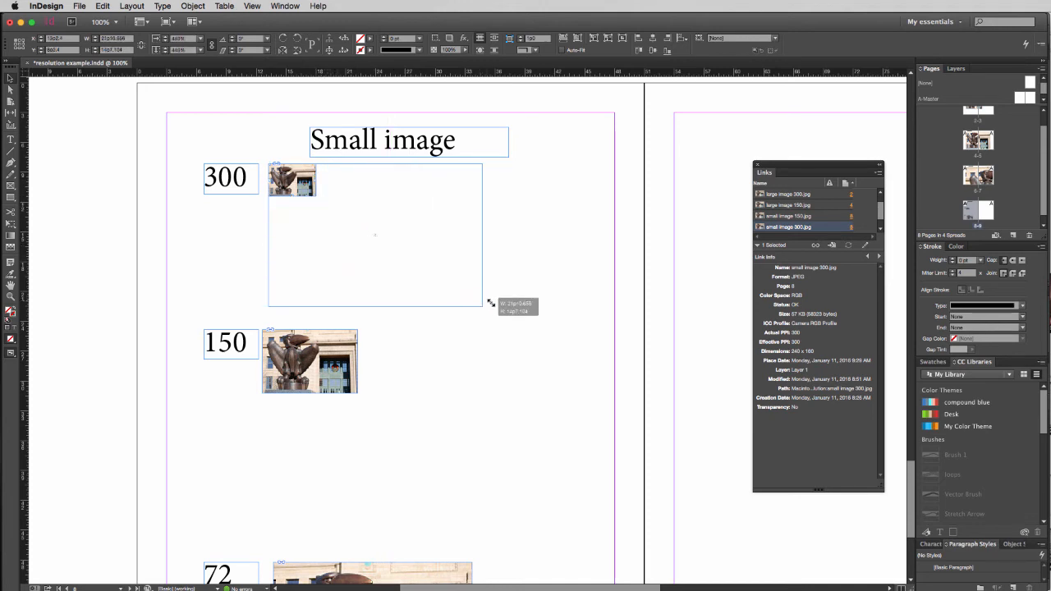
drag(489, 304, 509, 325)
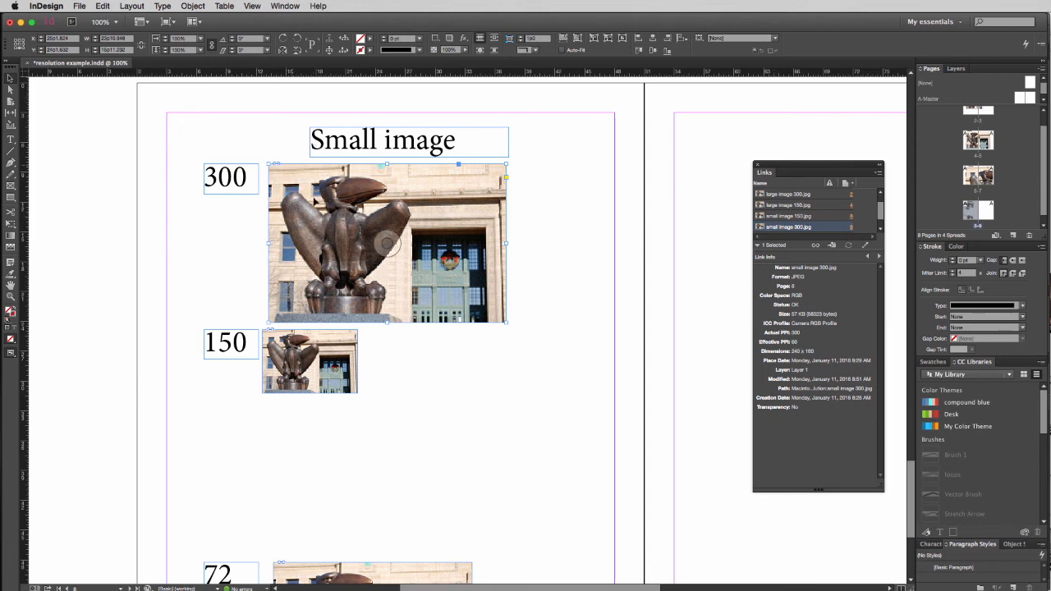
click(253, 7)
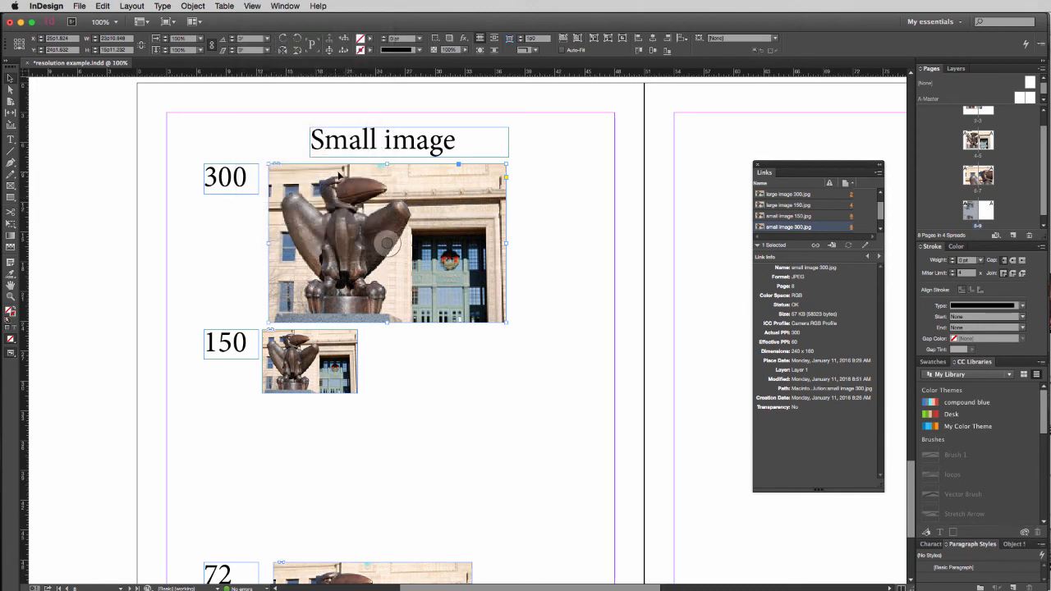
mouse_move(403, 401)
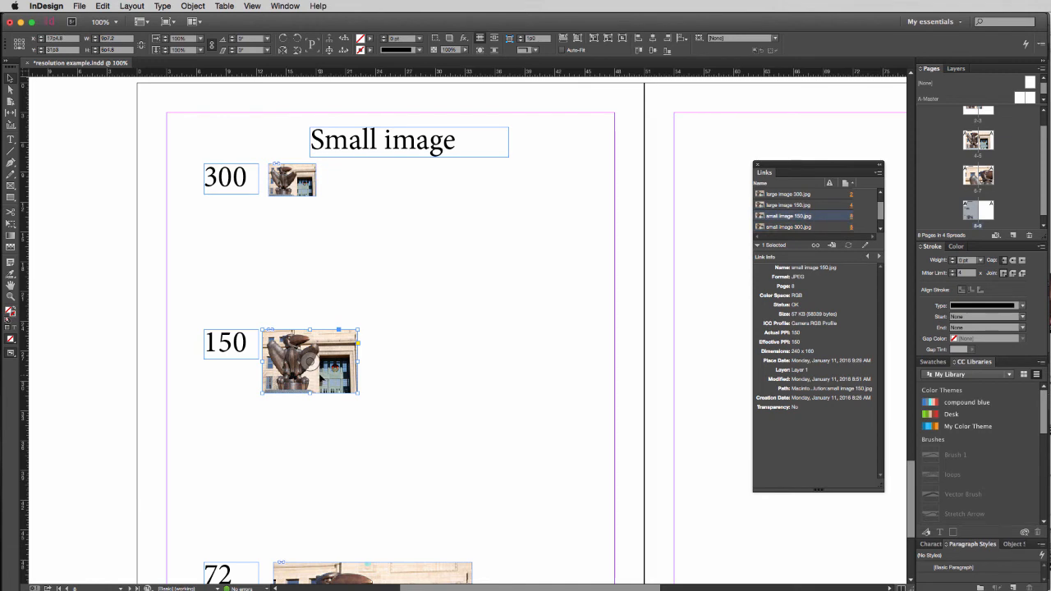
mouse_move(403, 403)
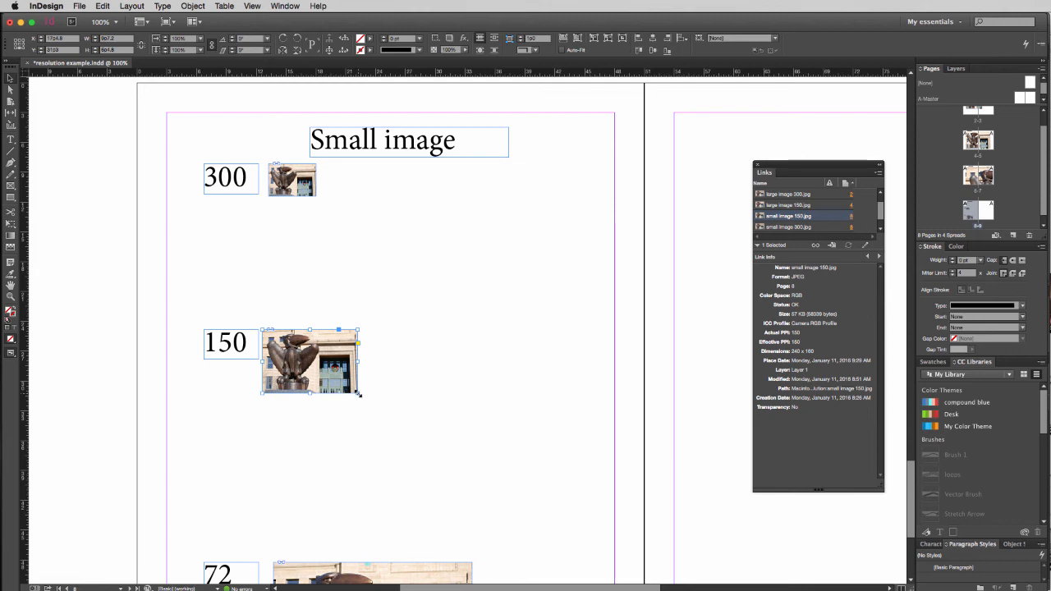
- Scale the 150 PPI small photo and its frame up proportionally from its corner handle
drag(359, 395, 425, 440)
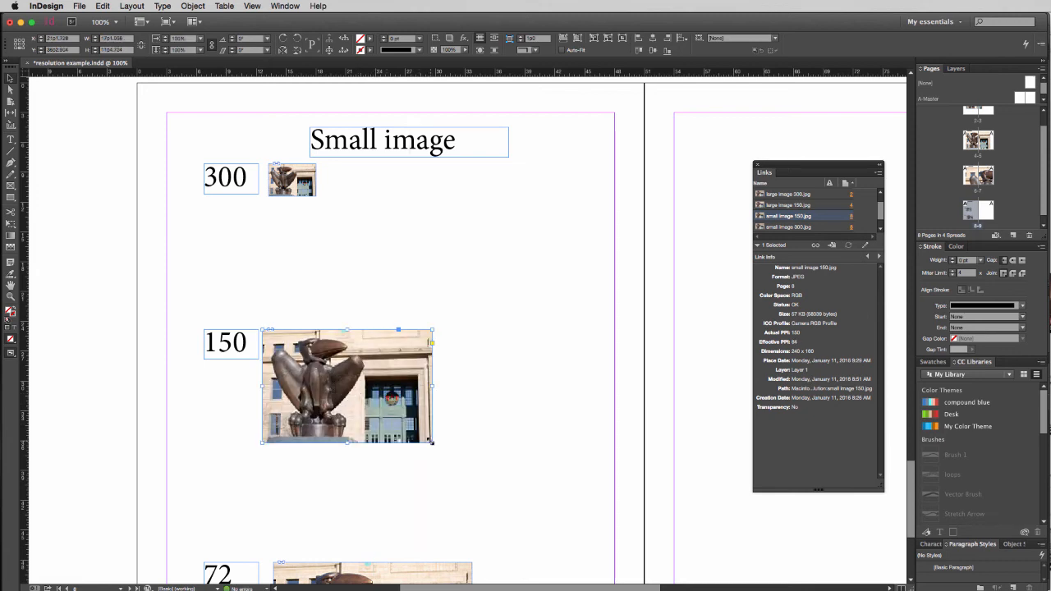
drag(434, 442, 509, 493)
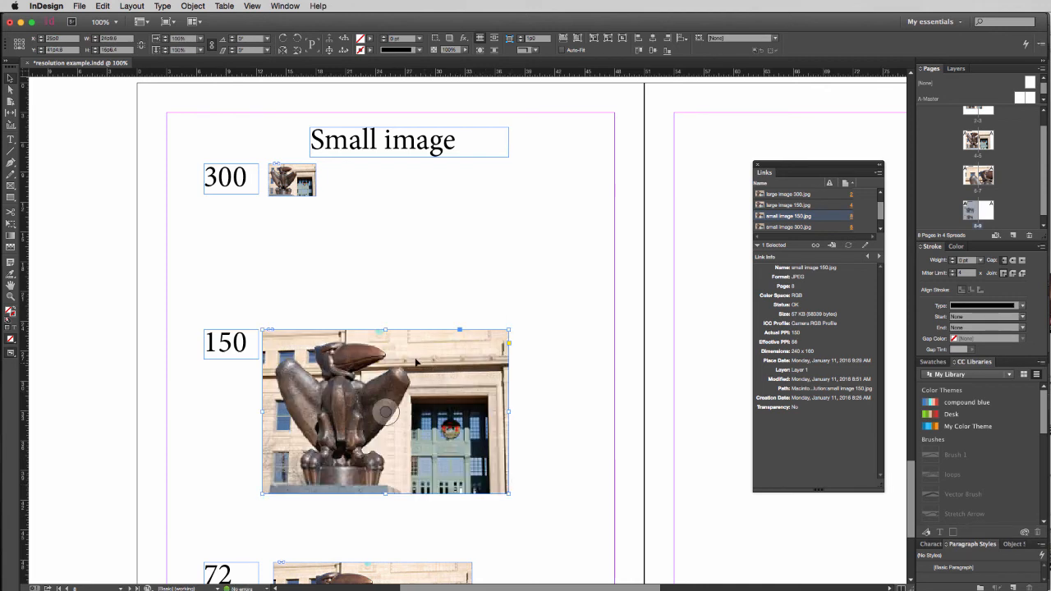
mouse_move(374, 391)
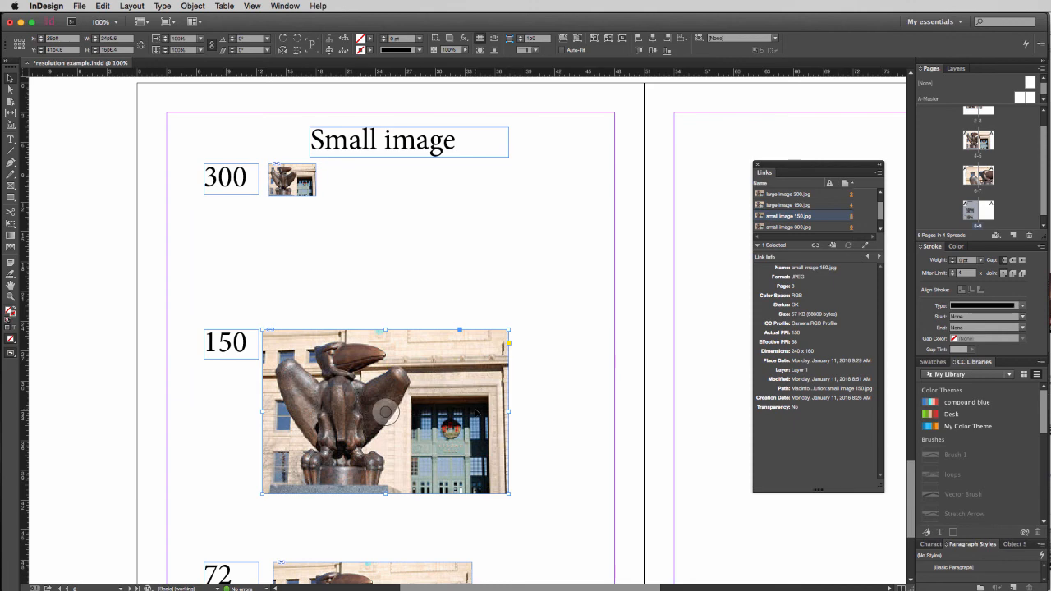
- Scroll down to the 72 PPI small photo to enlarge it
scroll(down, 3)
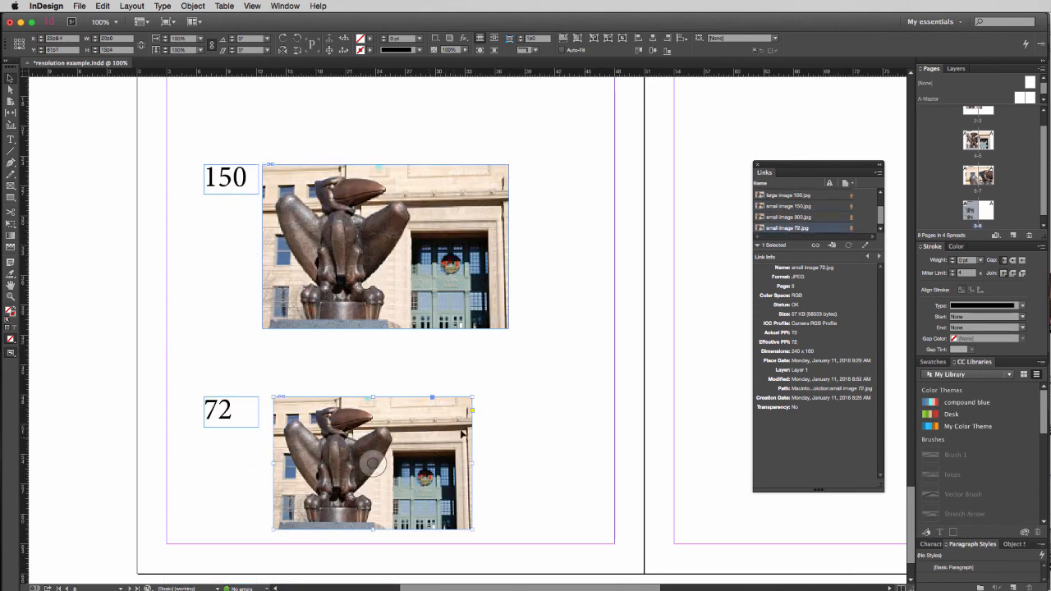
mouse_move(238, 431)
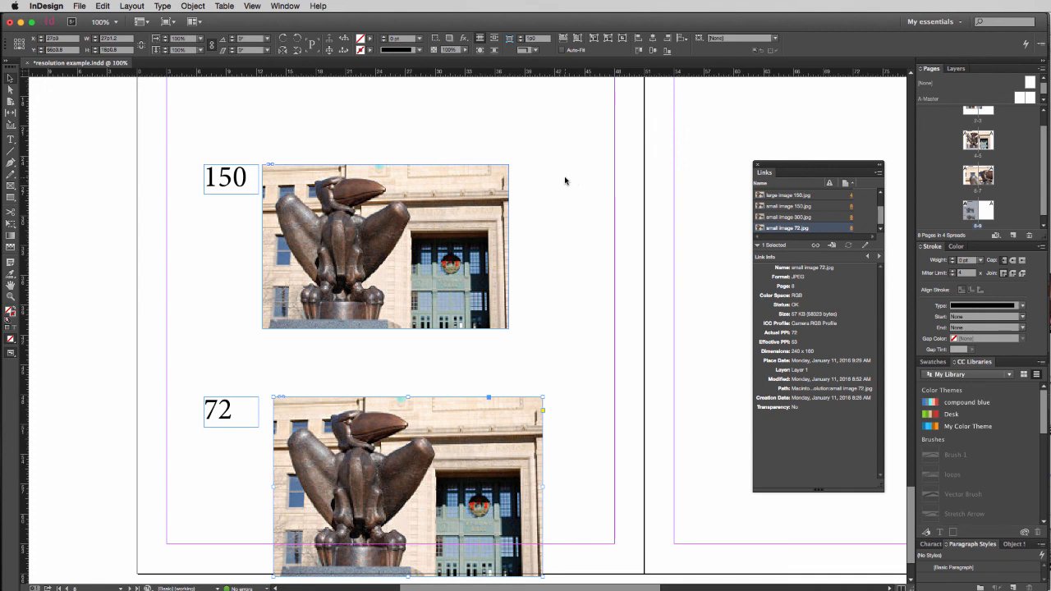
mouse_move(561, 174)
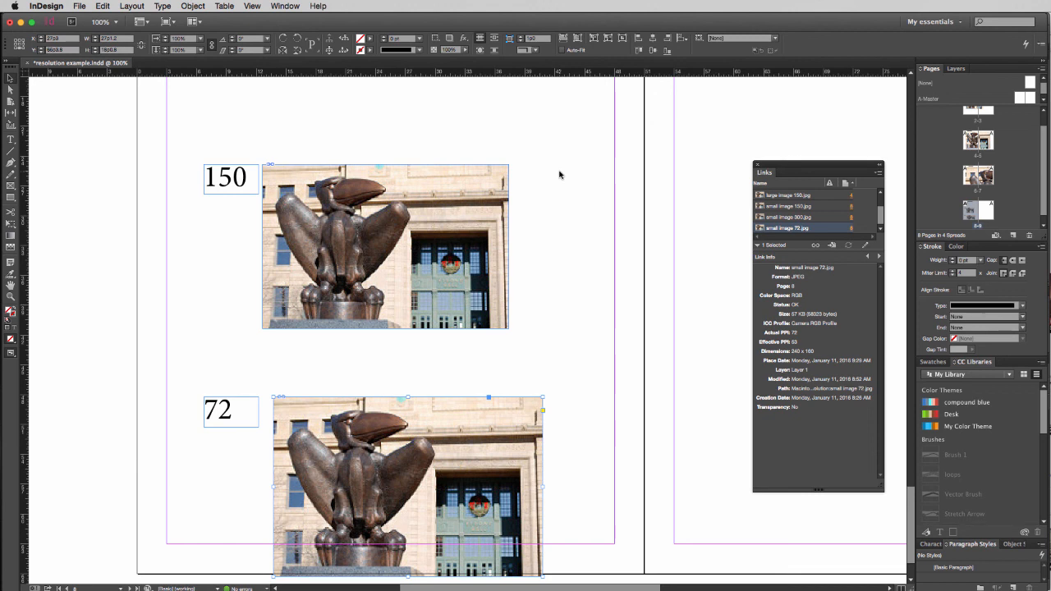
mouse_move(555, 198)
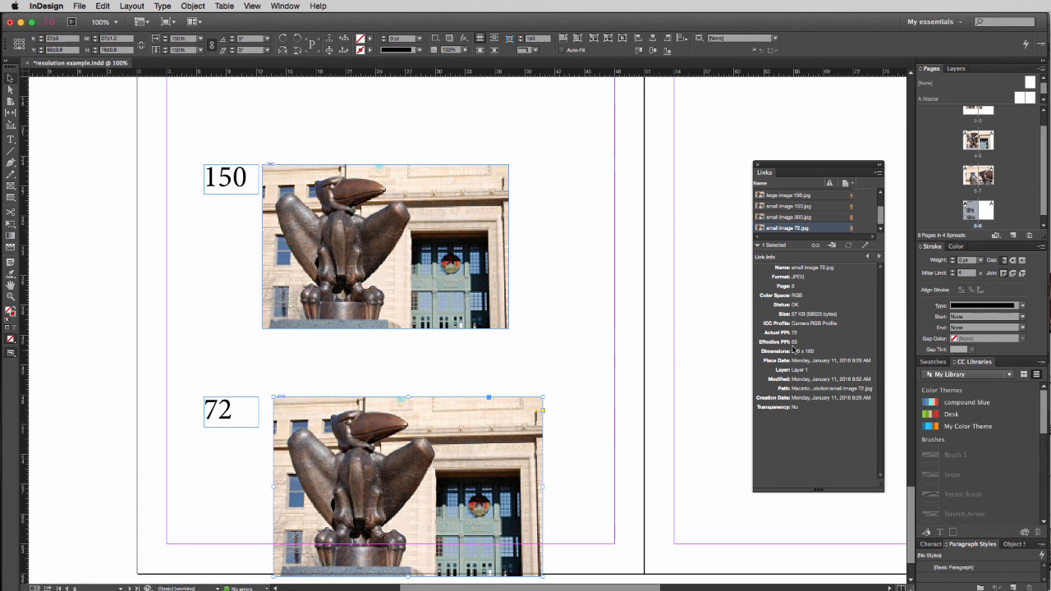
mouse_move(666, 265)
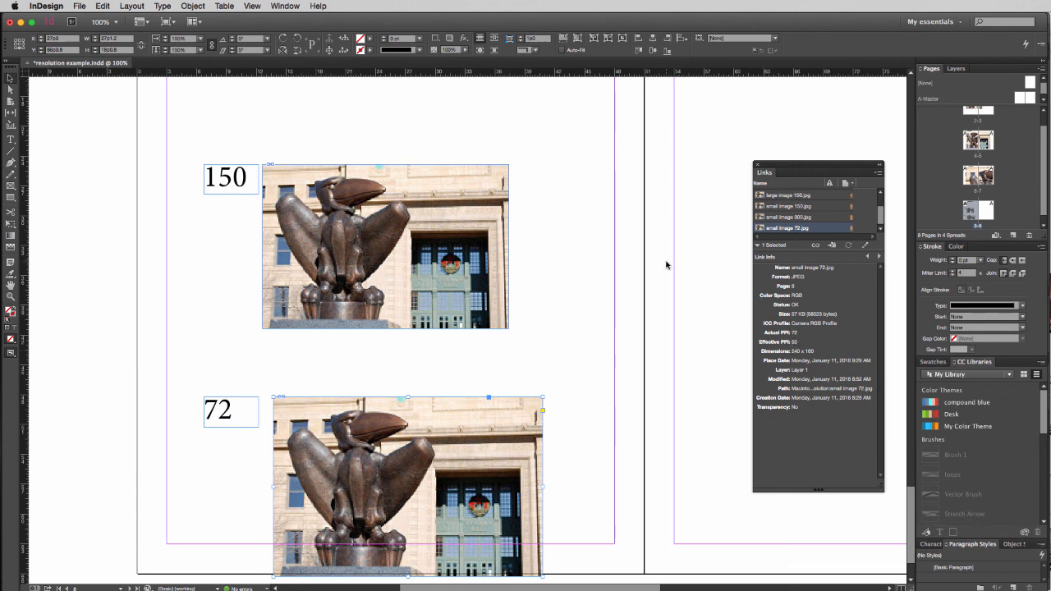